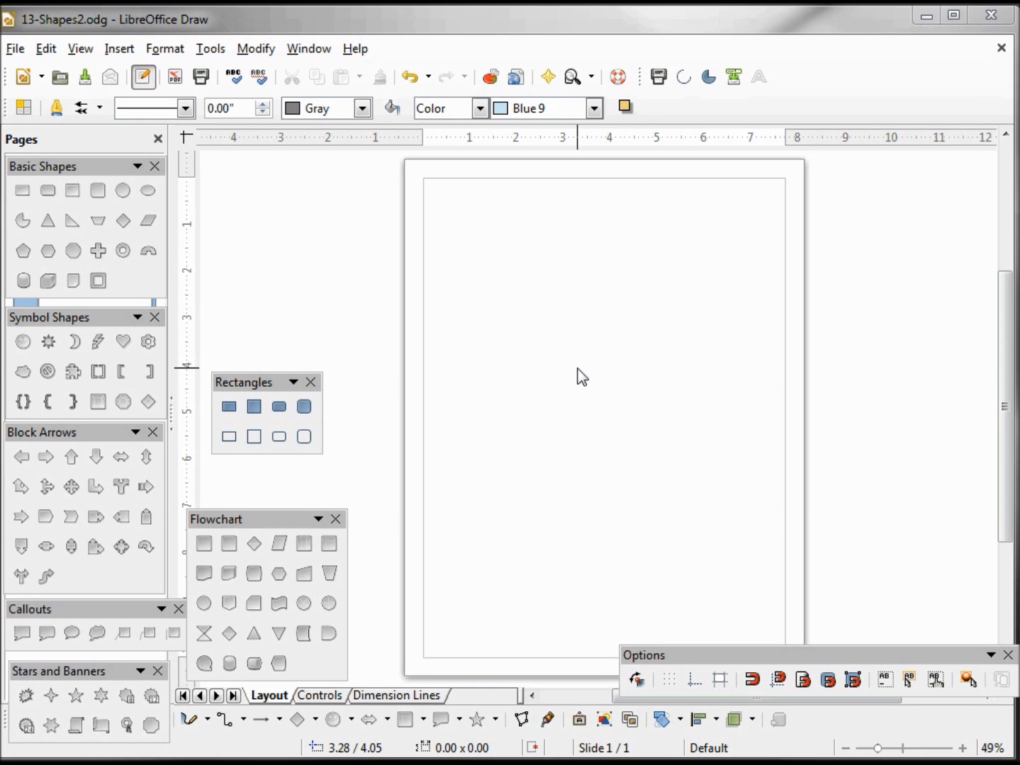
Draw a small filled rectangle near the page top and a larger one below it
click(228, 406)
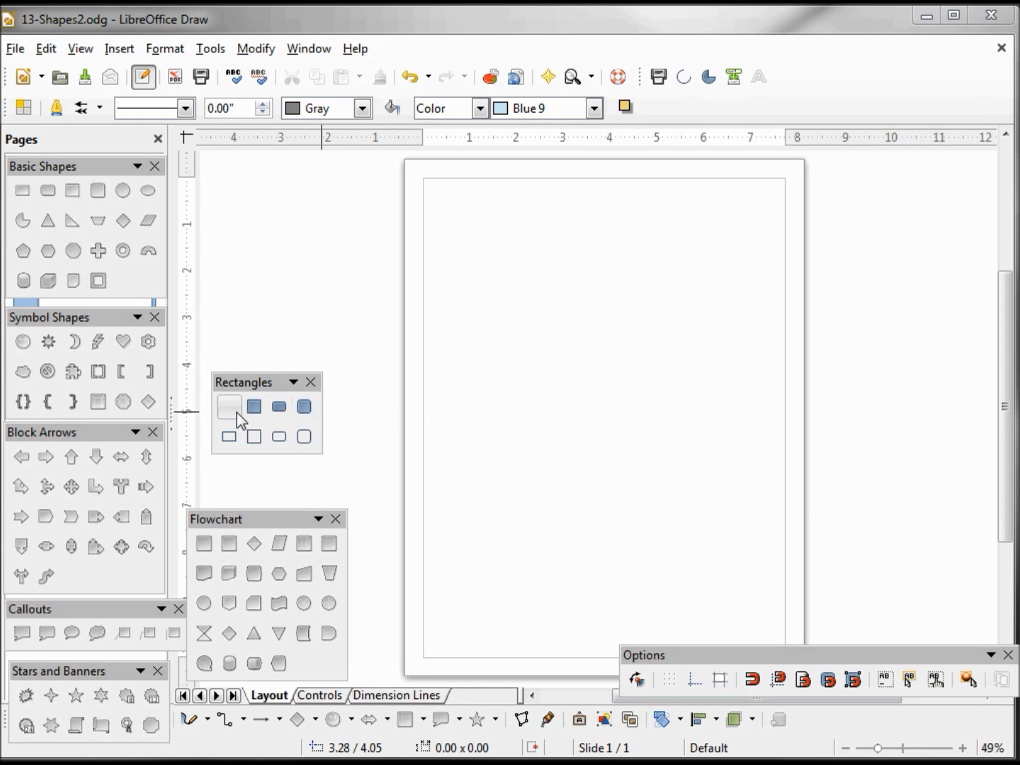
click(228, 406)
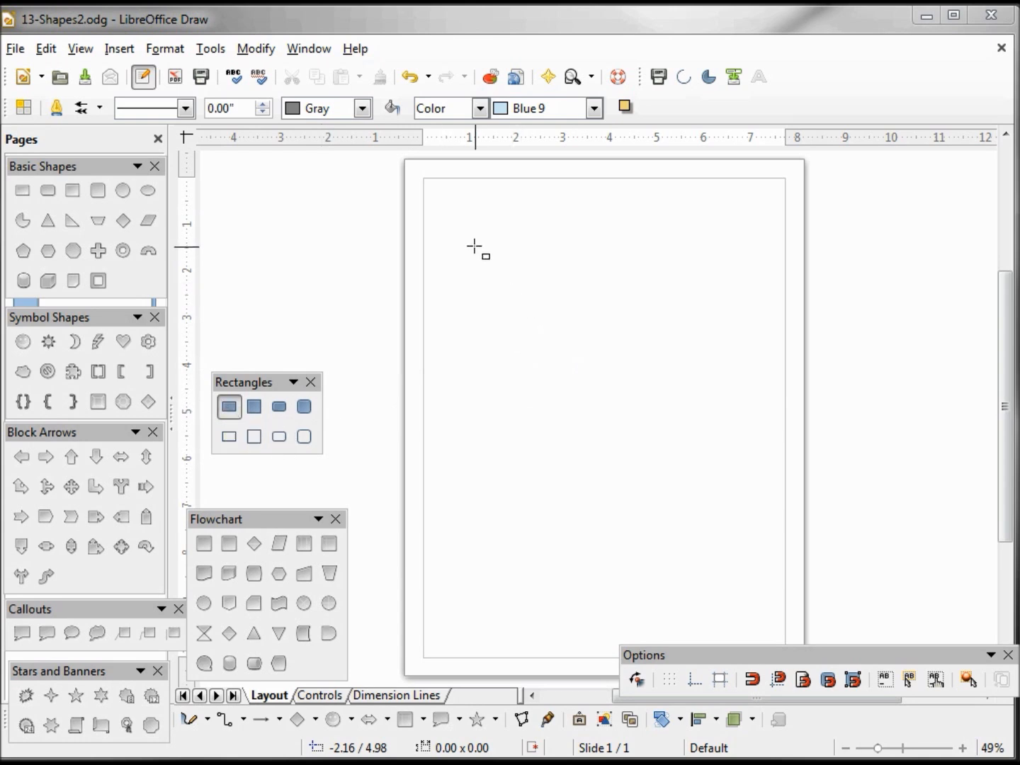
drag(450, 230, 567, 274)
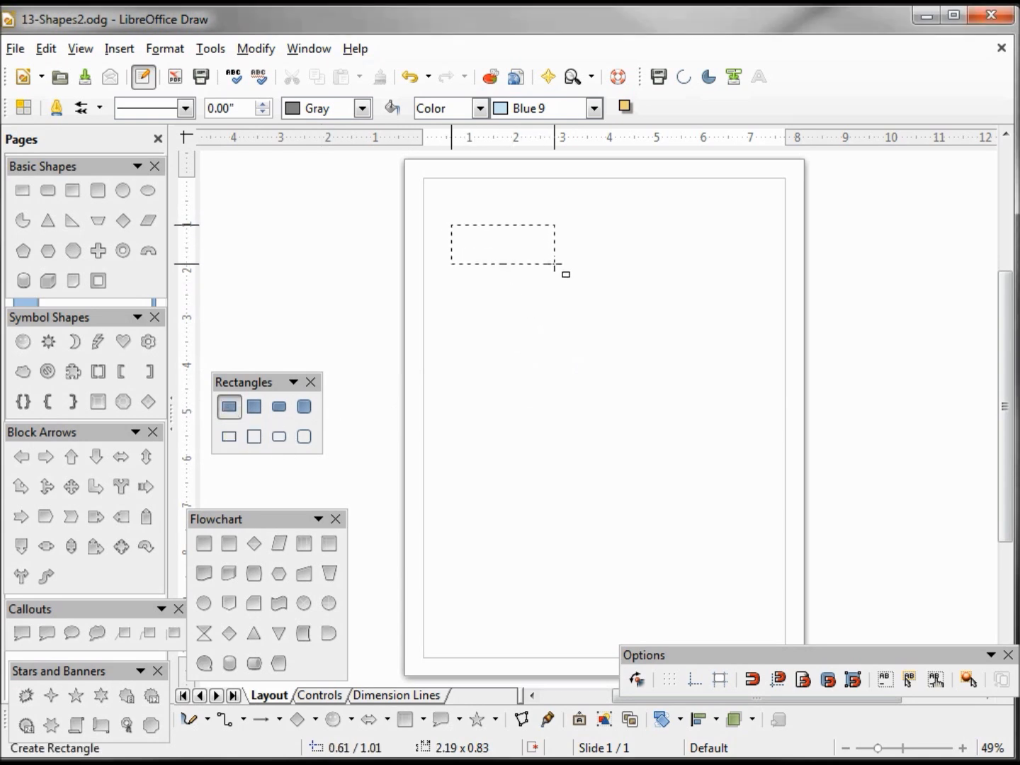
drag(450, 229, 555, 265)
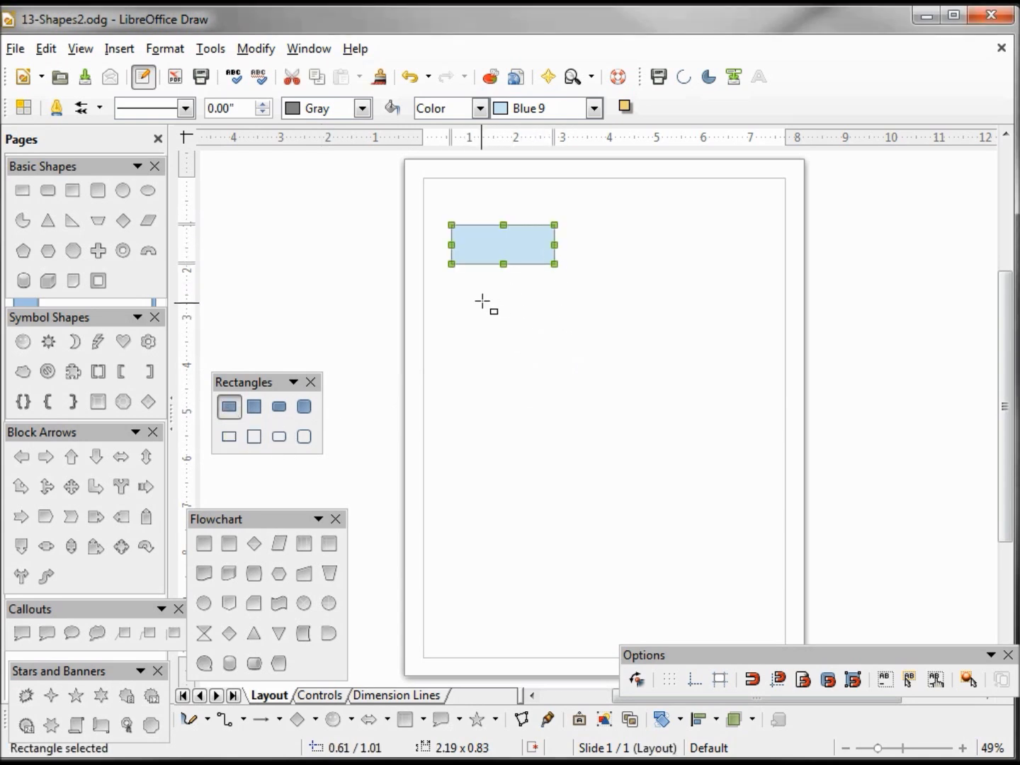
drag(493, 299, 612, 361)
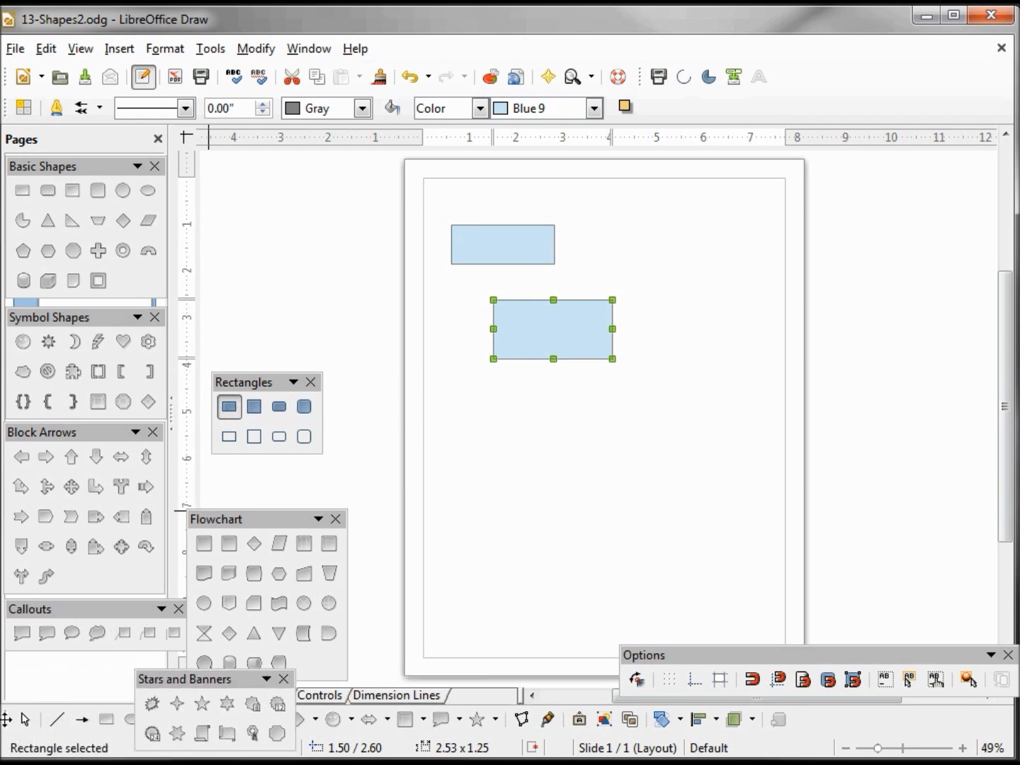
mouse_move(519, 283)
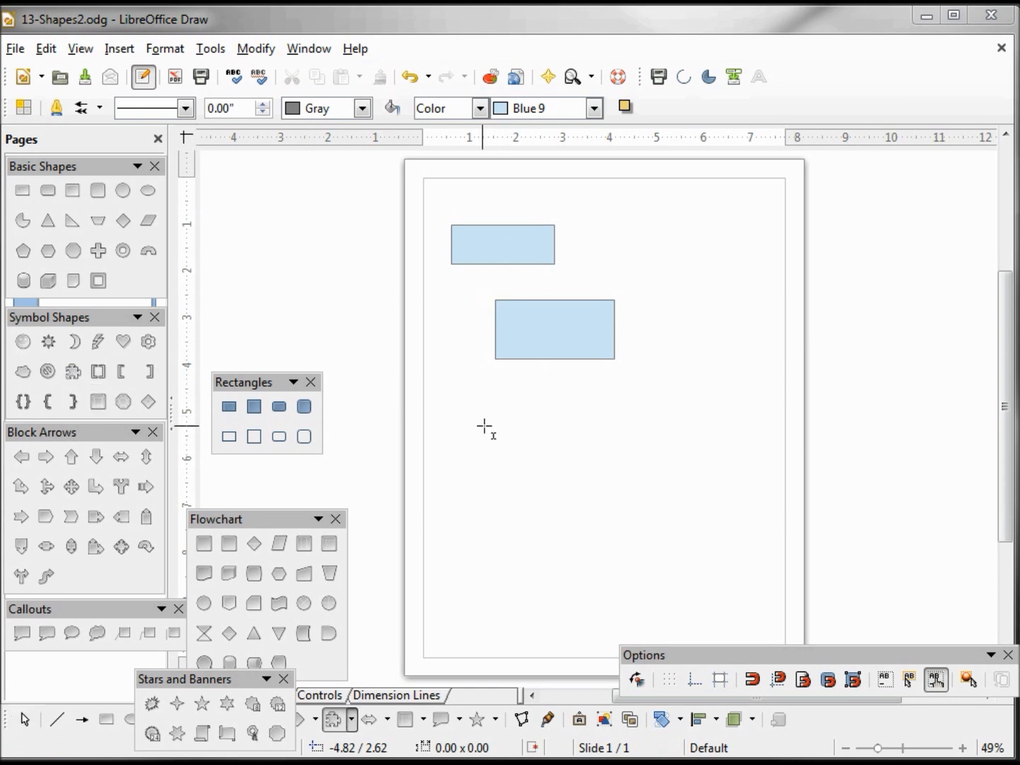
Draw a roughly square light-blue puzzle piece below the rectangles
drag(485, 426, 528, 591)
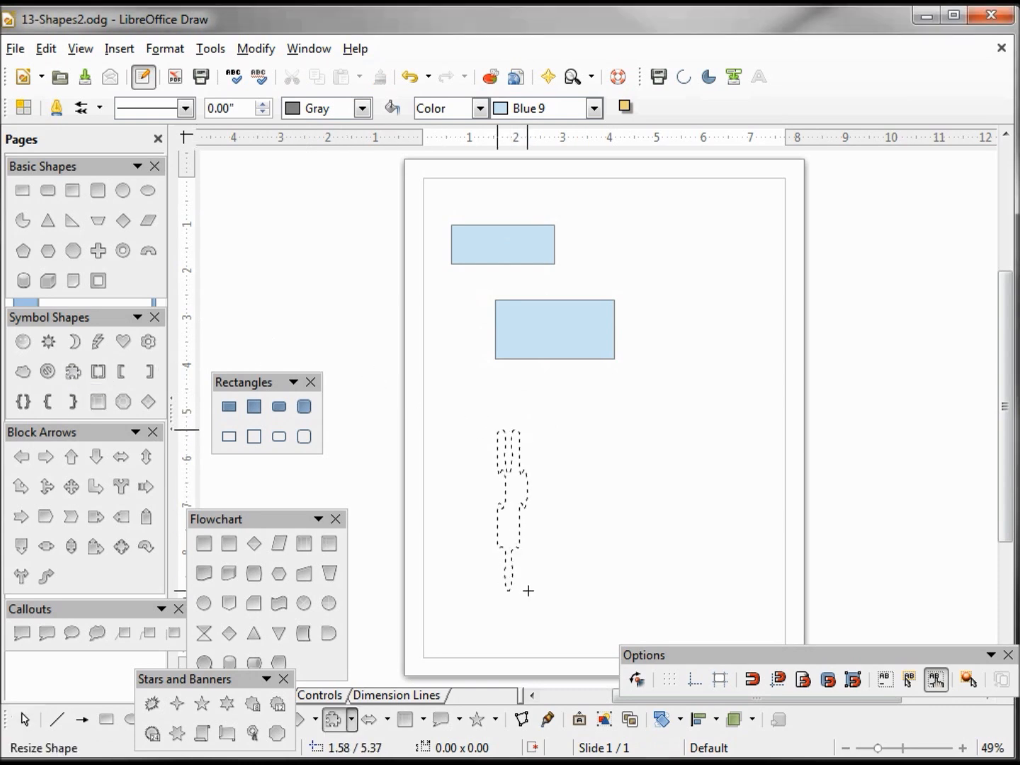
drag(507, 435, 543, 590)
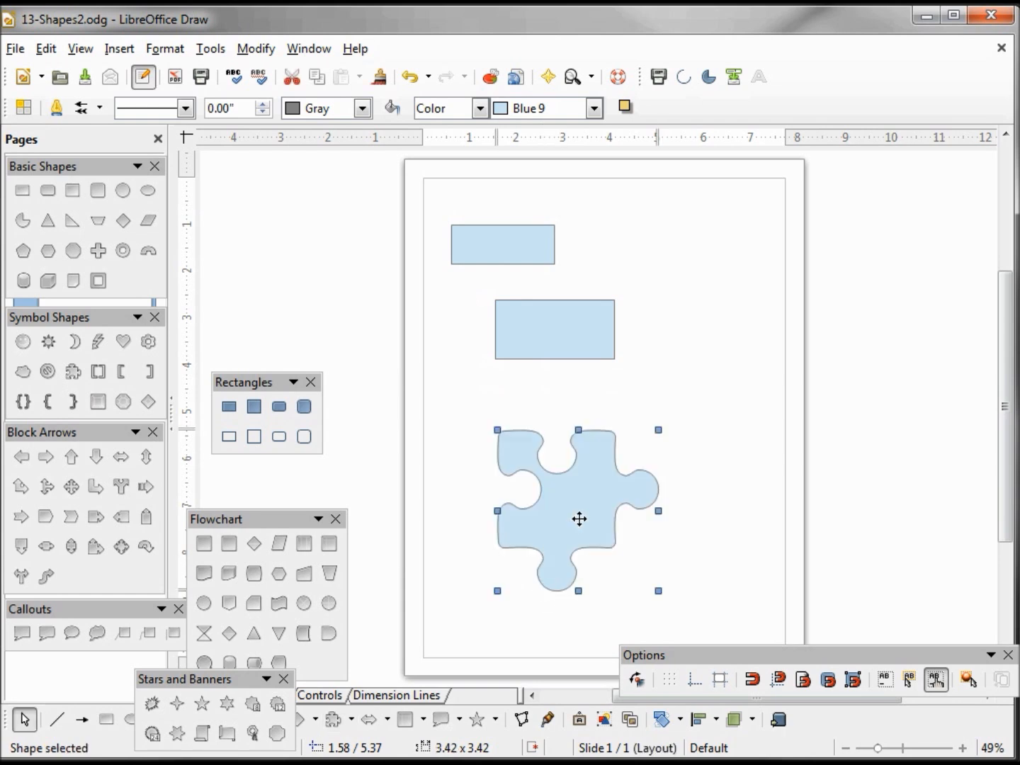
mouse_move(600, 492)
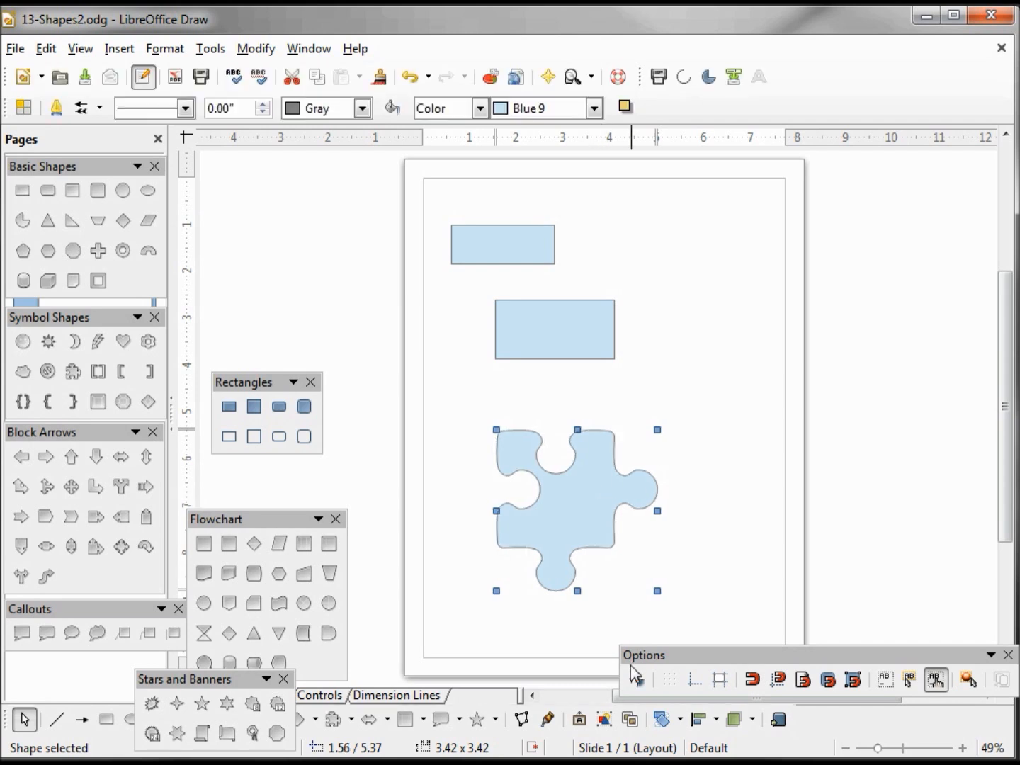
mouse_move(636, 679)
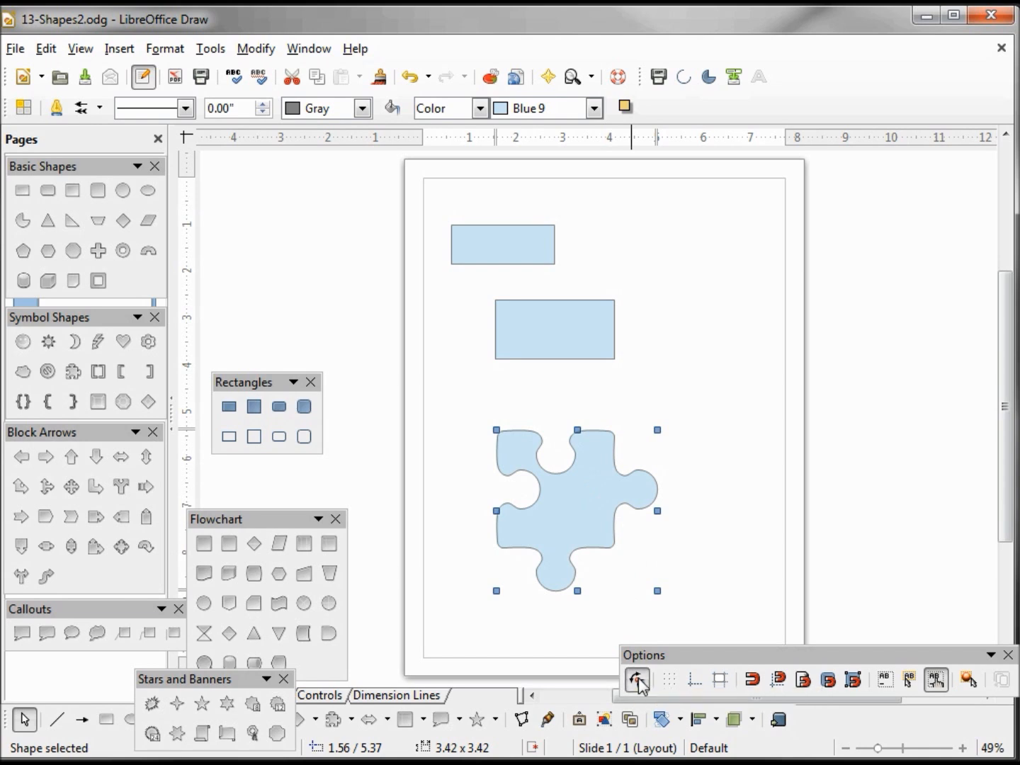
mouse_move(575, 532)
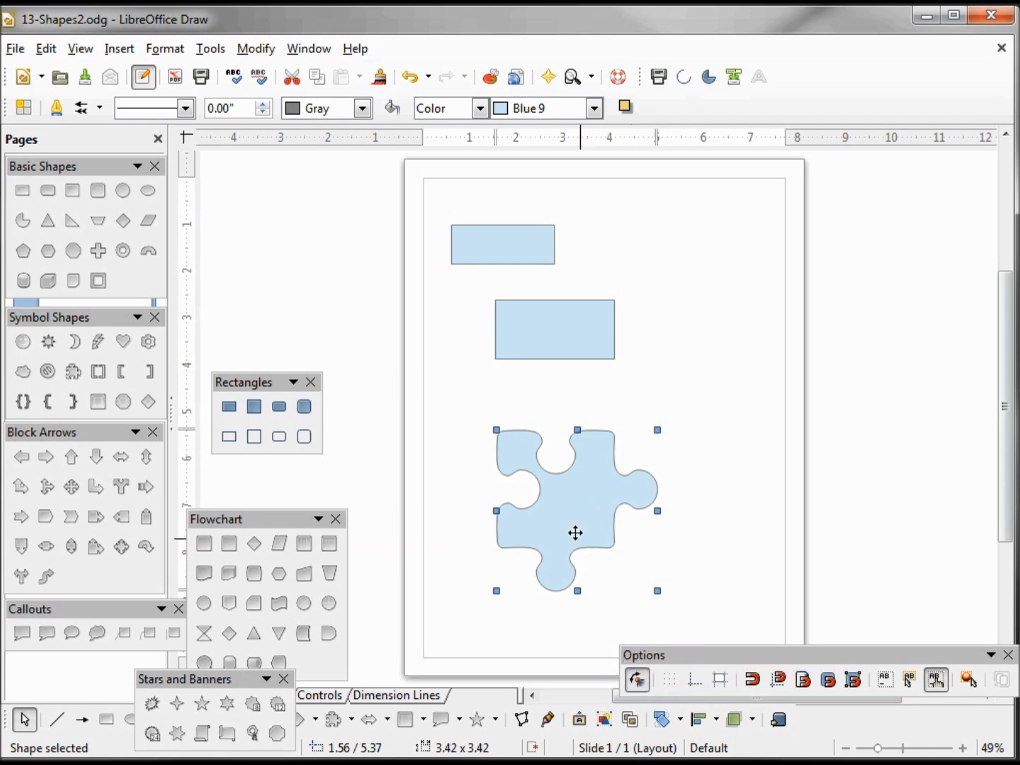
mouse_move(571, 511)
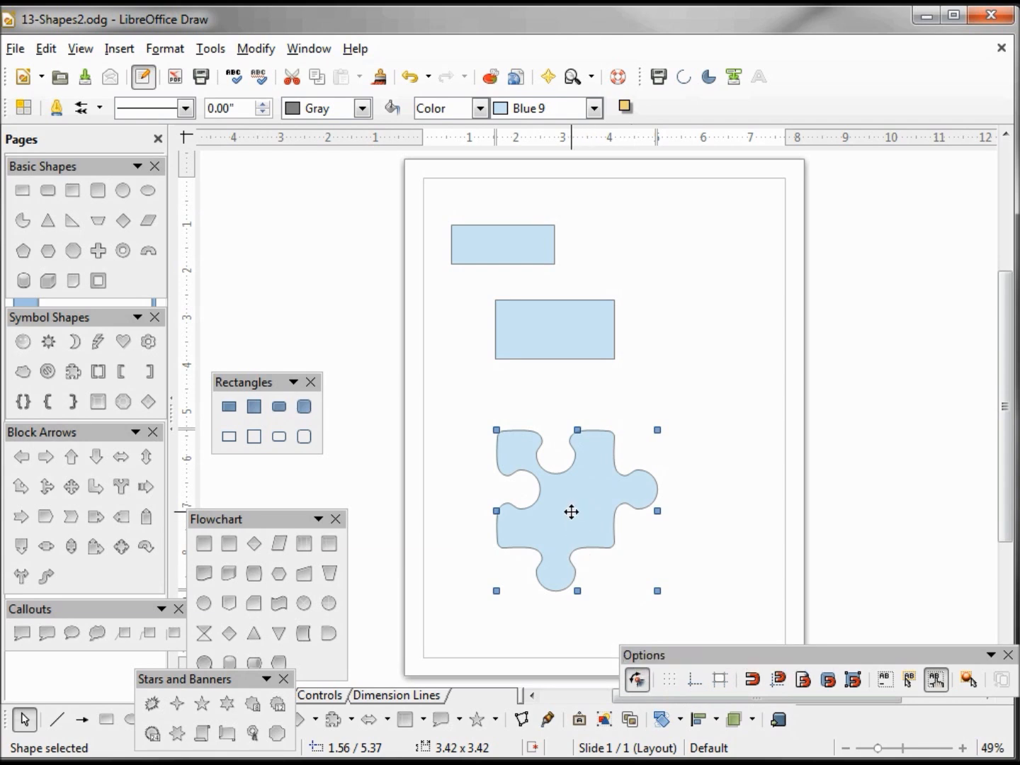
Tilt the puzzle piece at an angle around its centre using its rotation handles
click(572, 512)
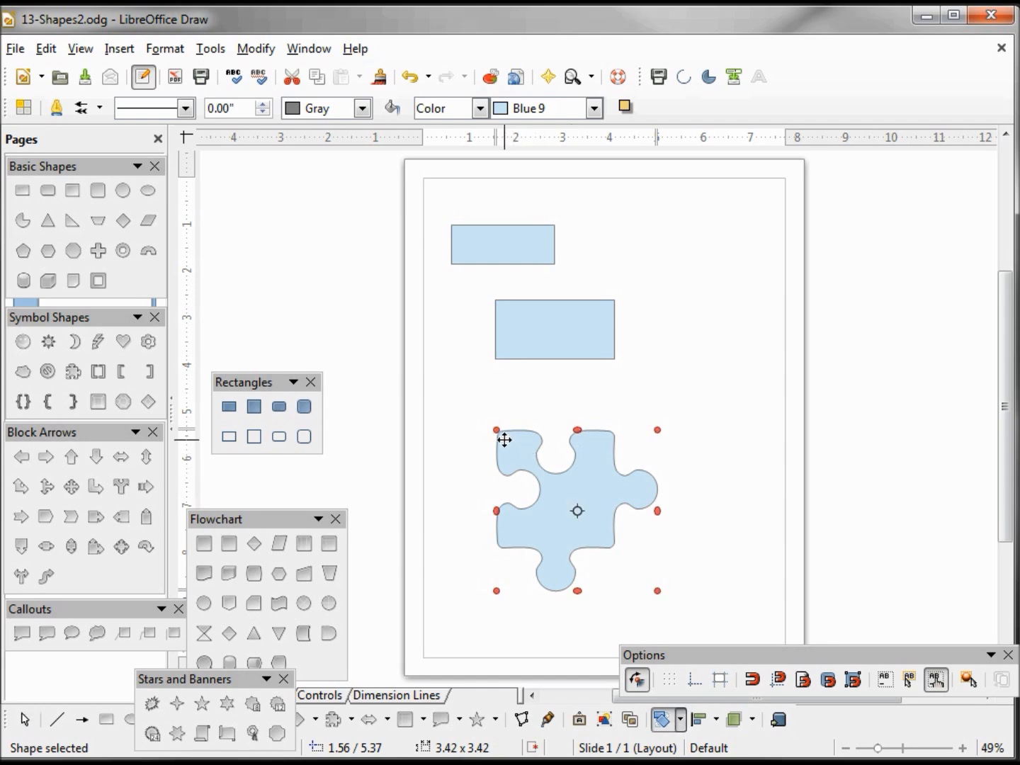
mouse_move(653, 448)
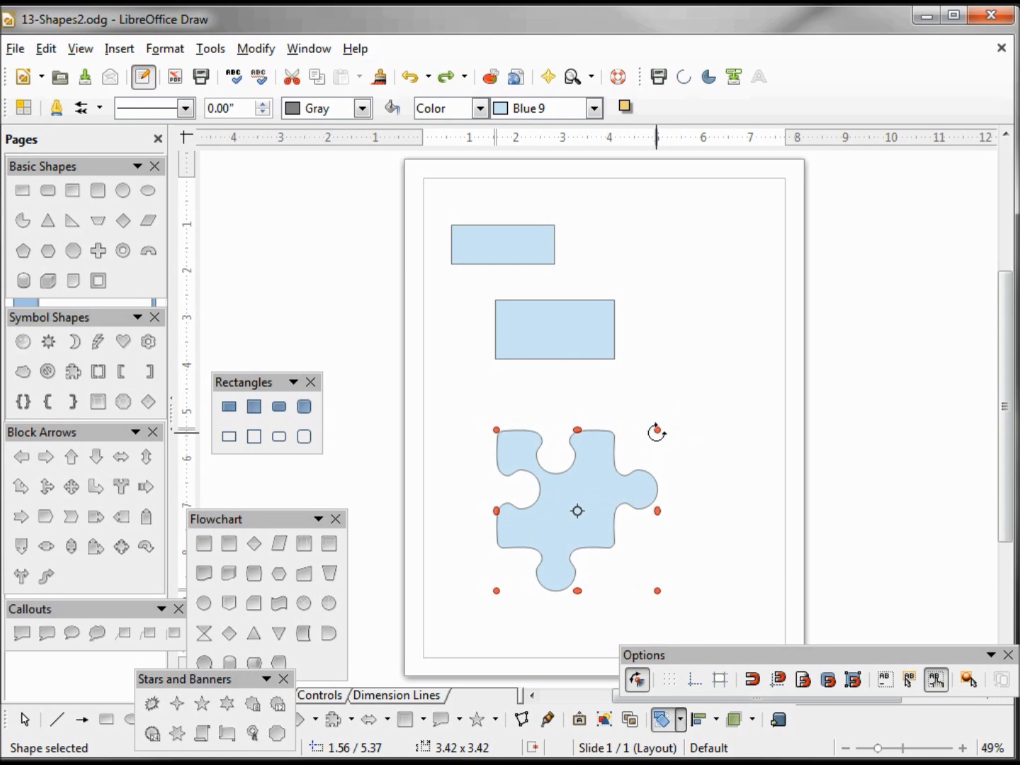
drag(657, 432, 684, 519)
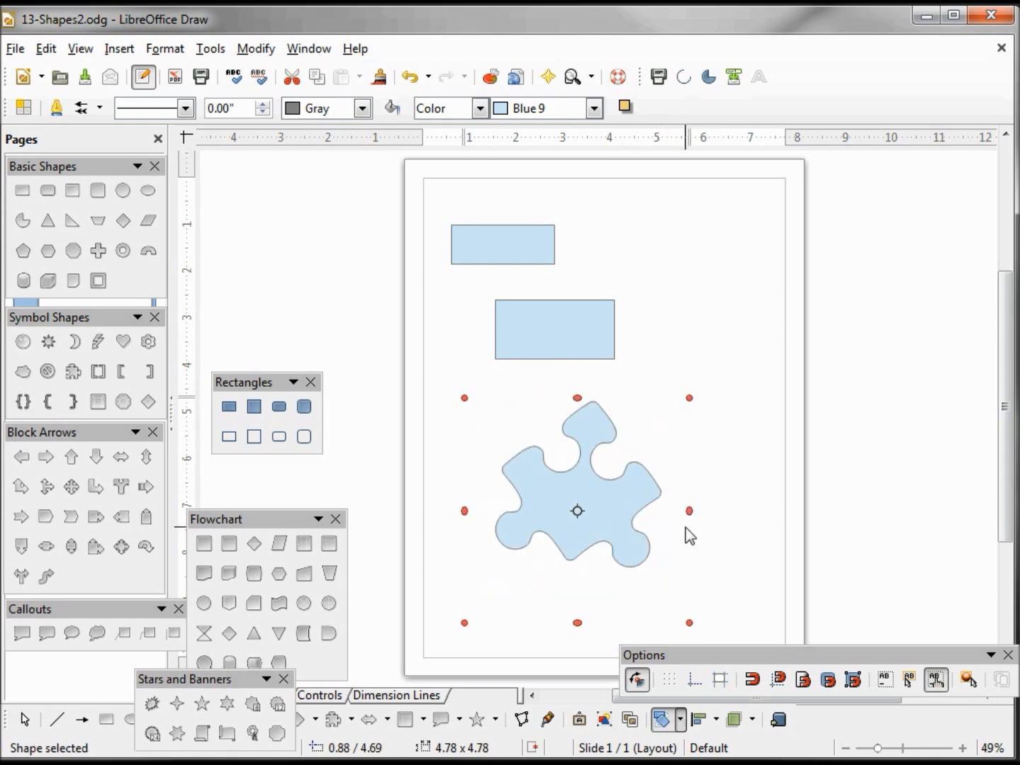
mouse_move(594, 517)
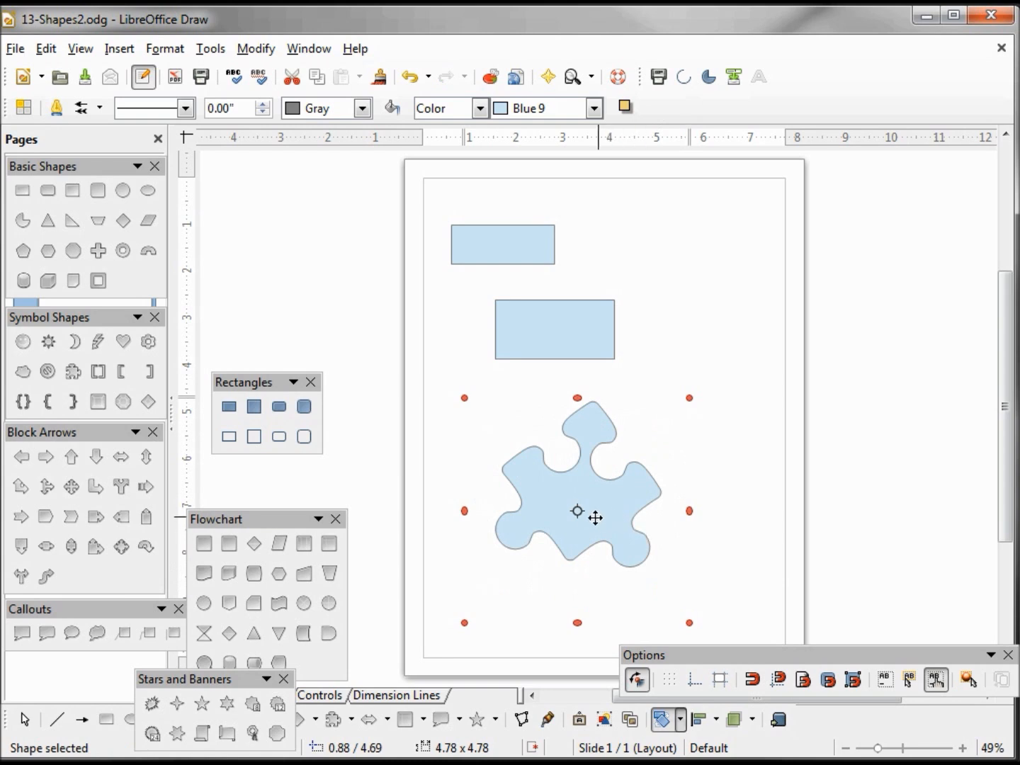
mouse_move(577, 521)
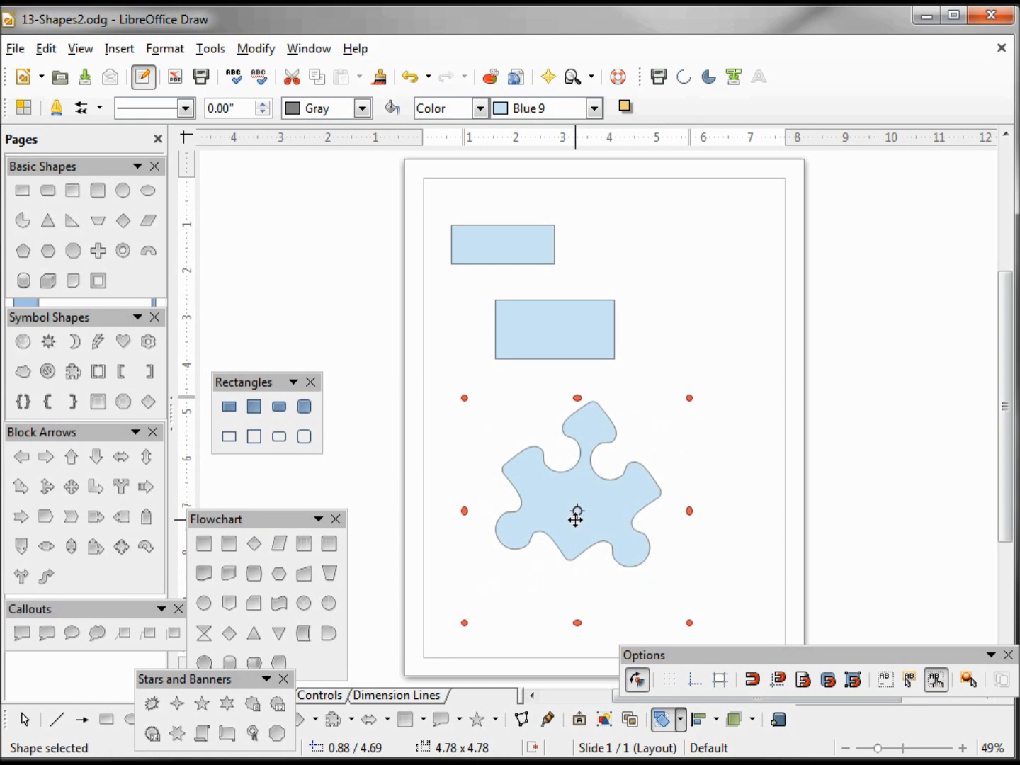
mouse_move(576, 519)
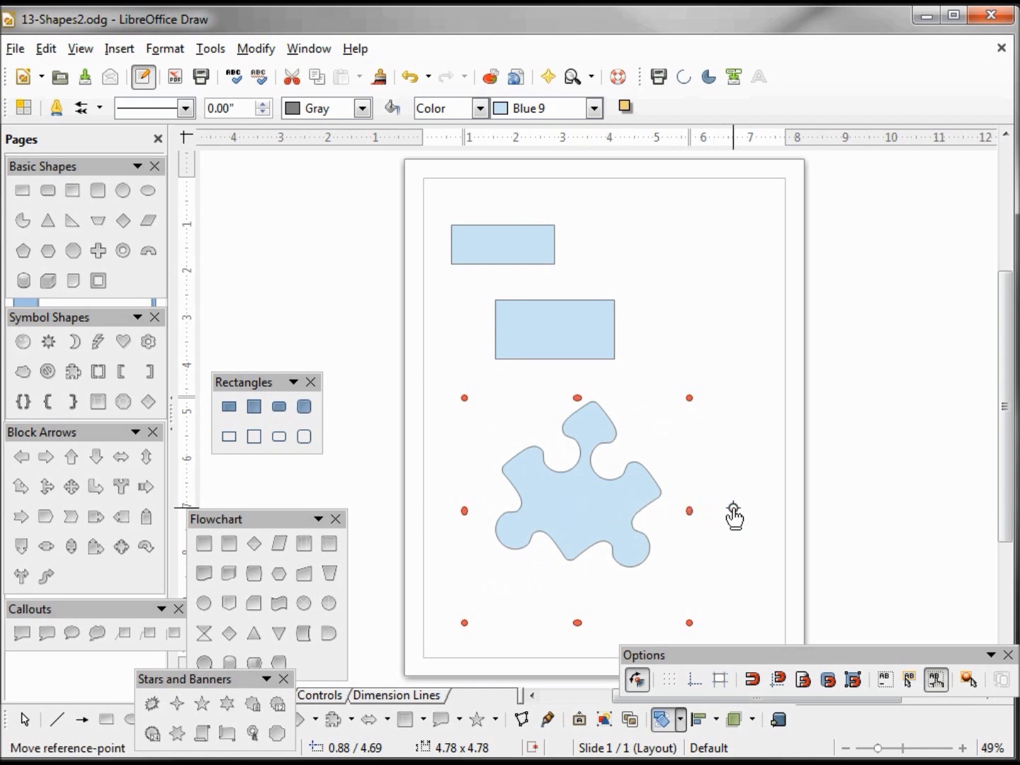
mouse_move(918, 526)
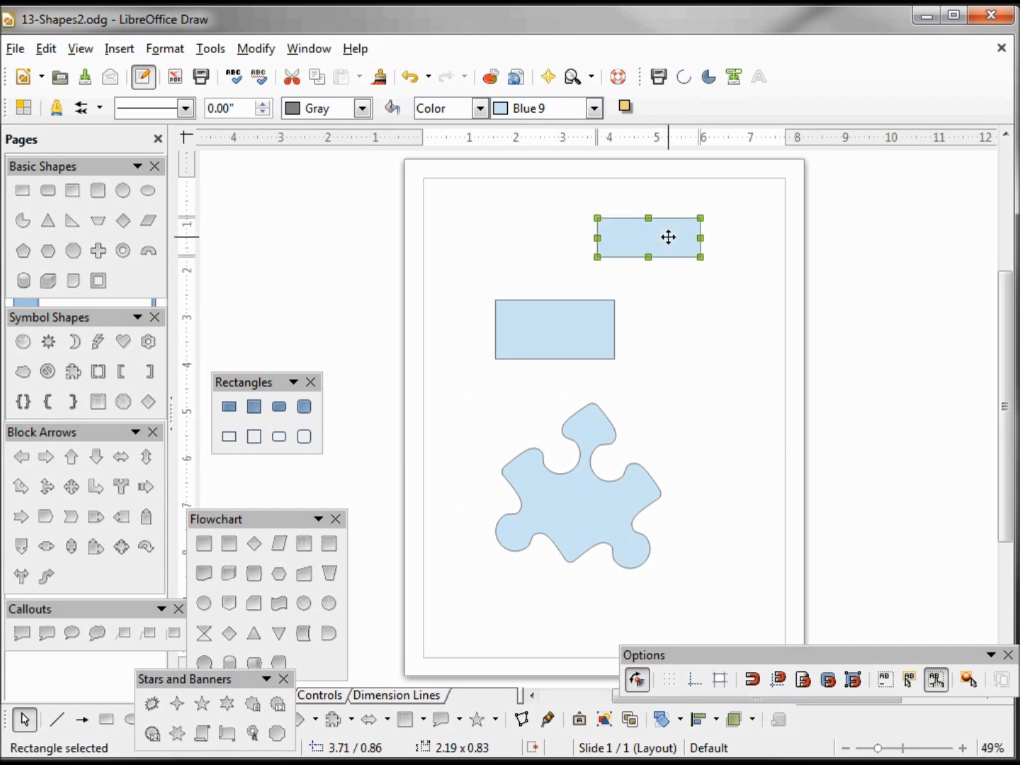
Rotate the small top rectangle through a quarter turn, then stand it back upright
click(666, 237)
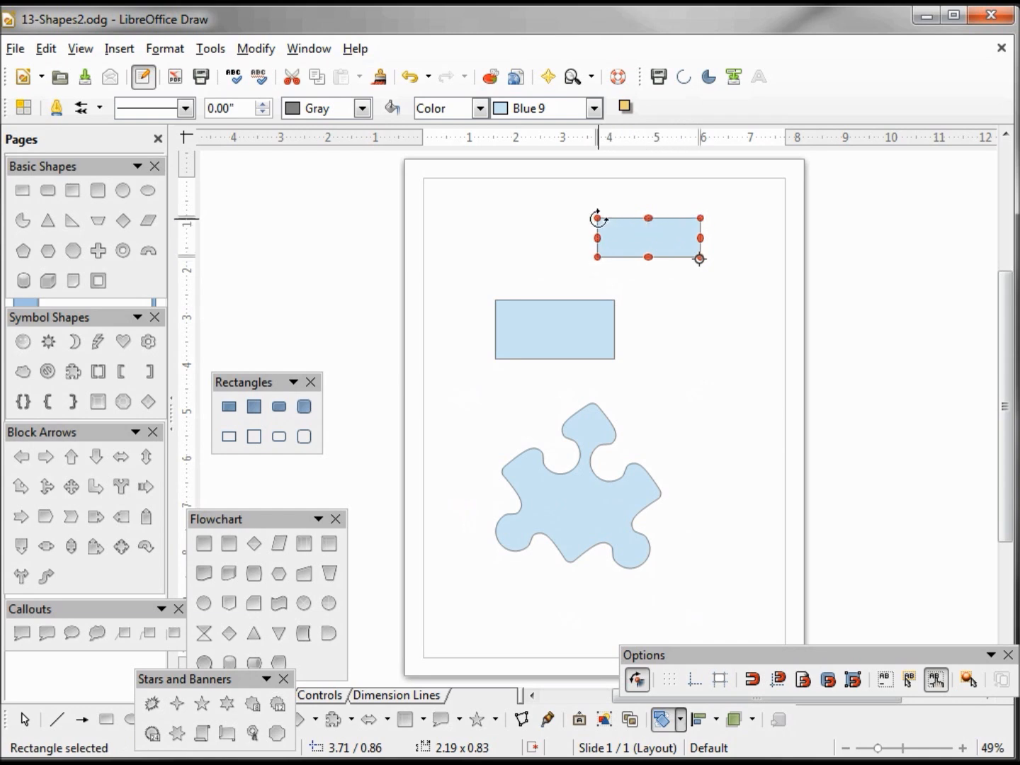
drag(597, 218, 608, 198)
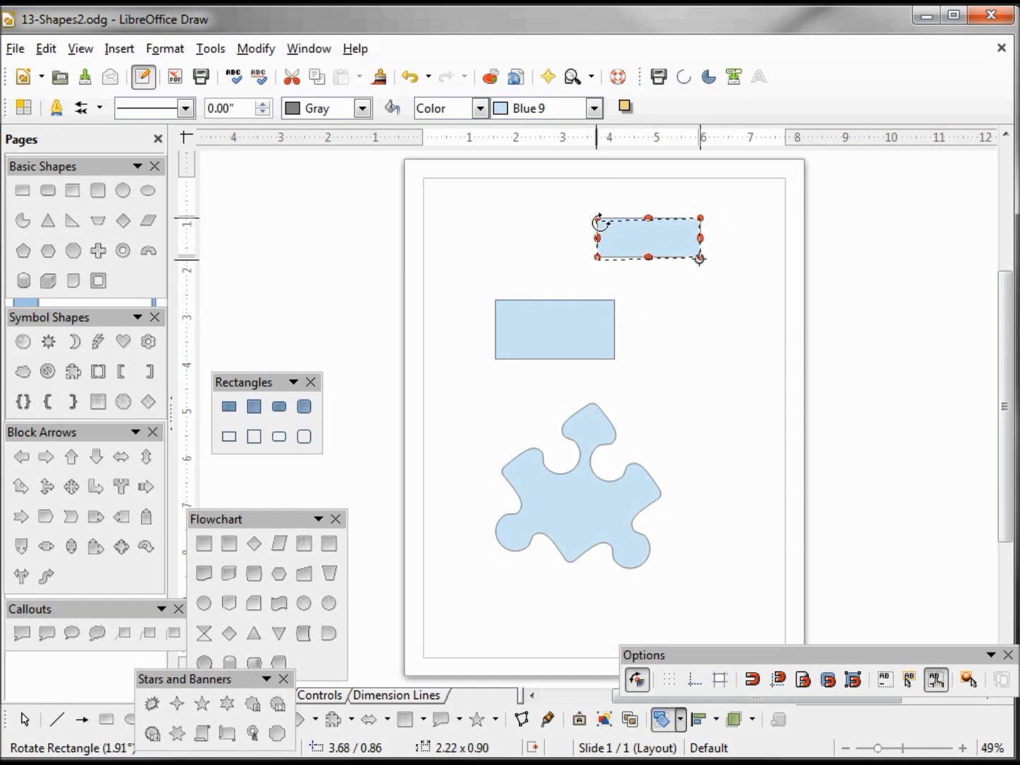
drag(697, 259, 680, 347)
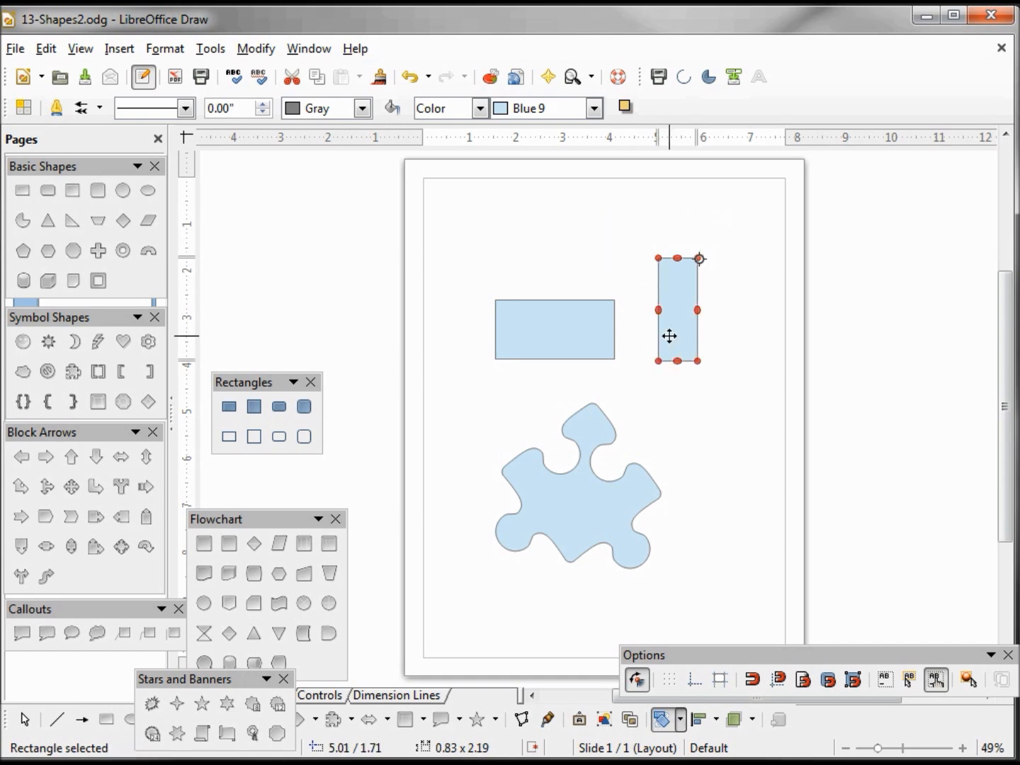
mouse_move(661, 263)
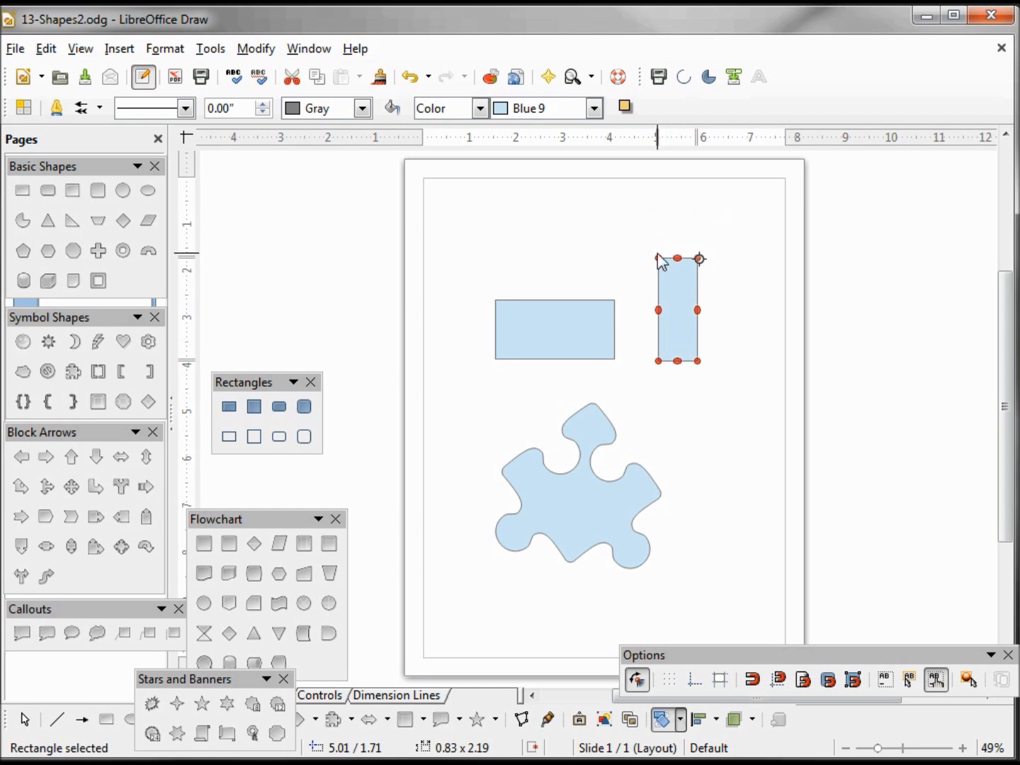
drag(677, 258, 671, 231)
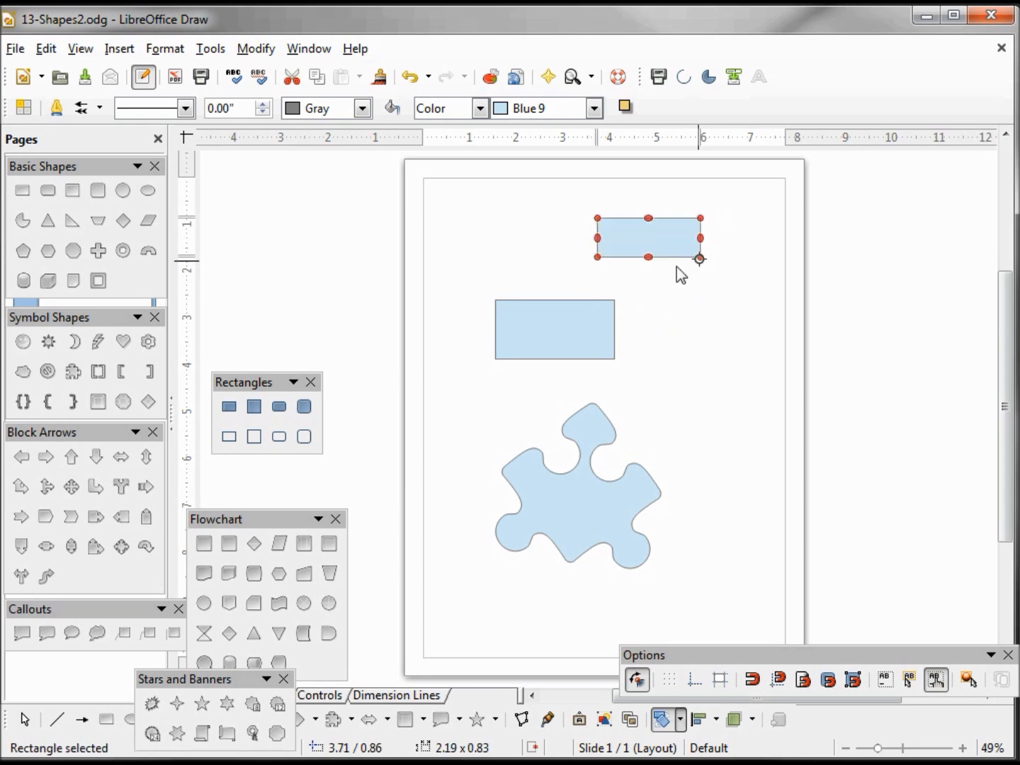
mouse_move(703, 216)
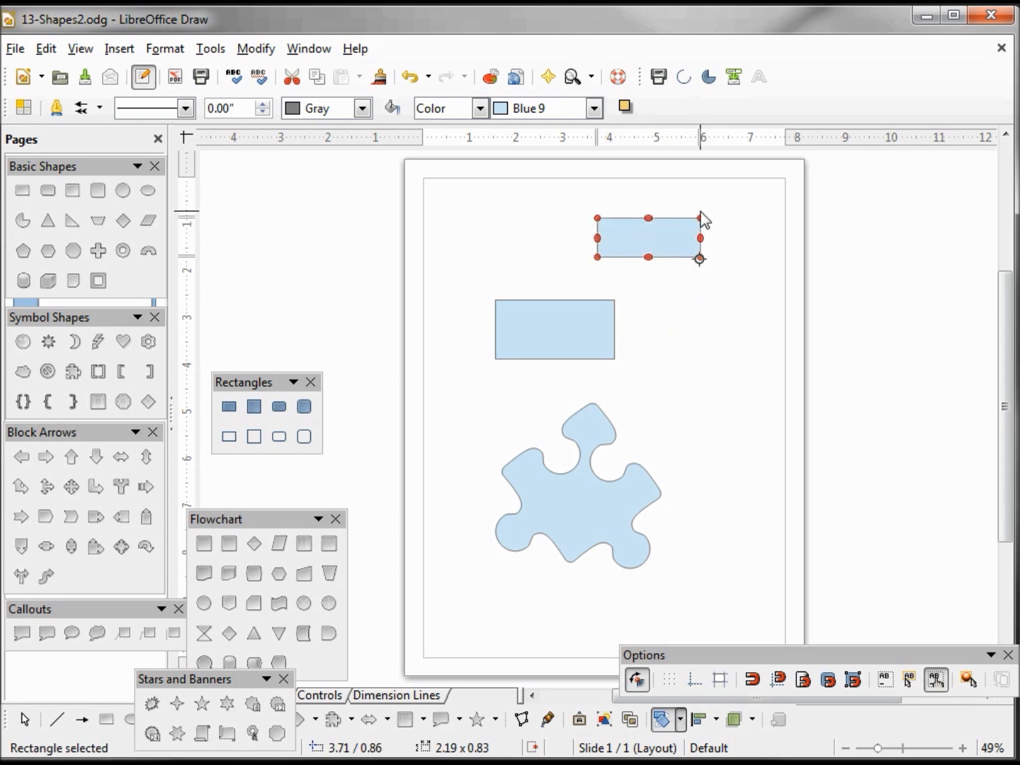
mouse_move(694, 272)
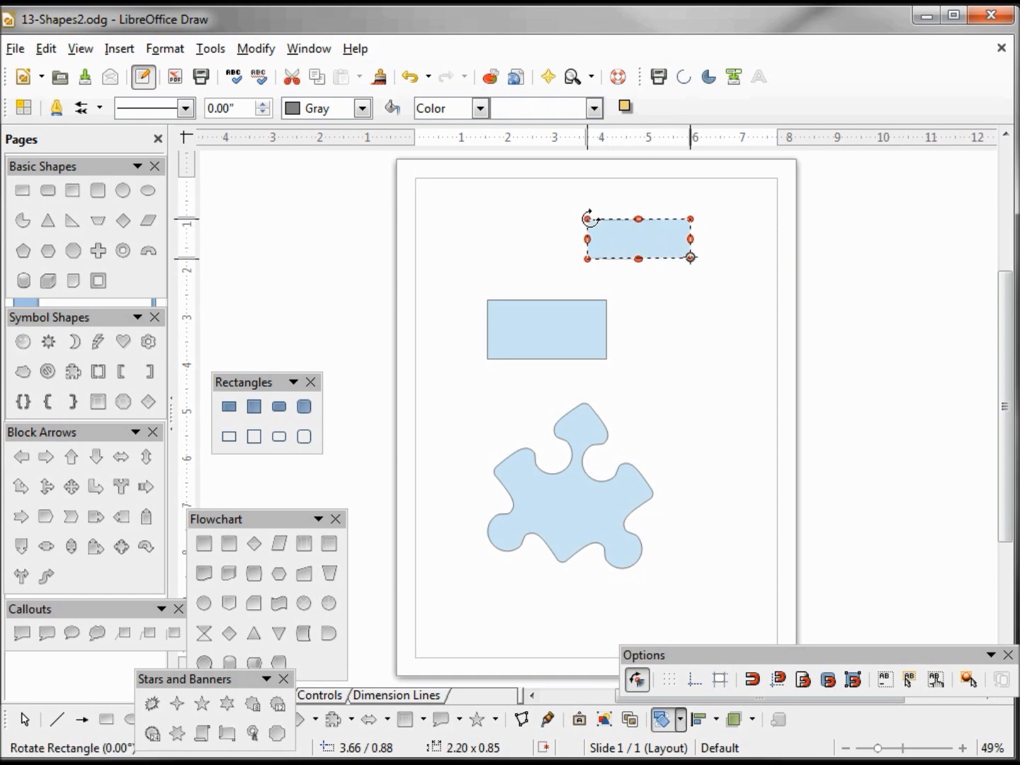
drag(690, 257, 652, 337)
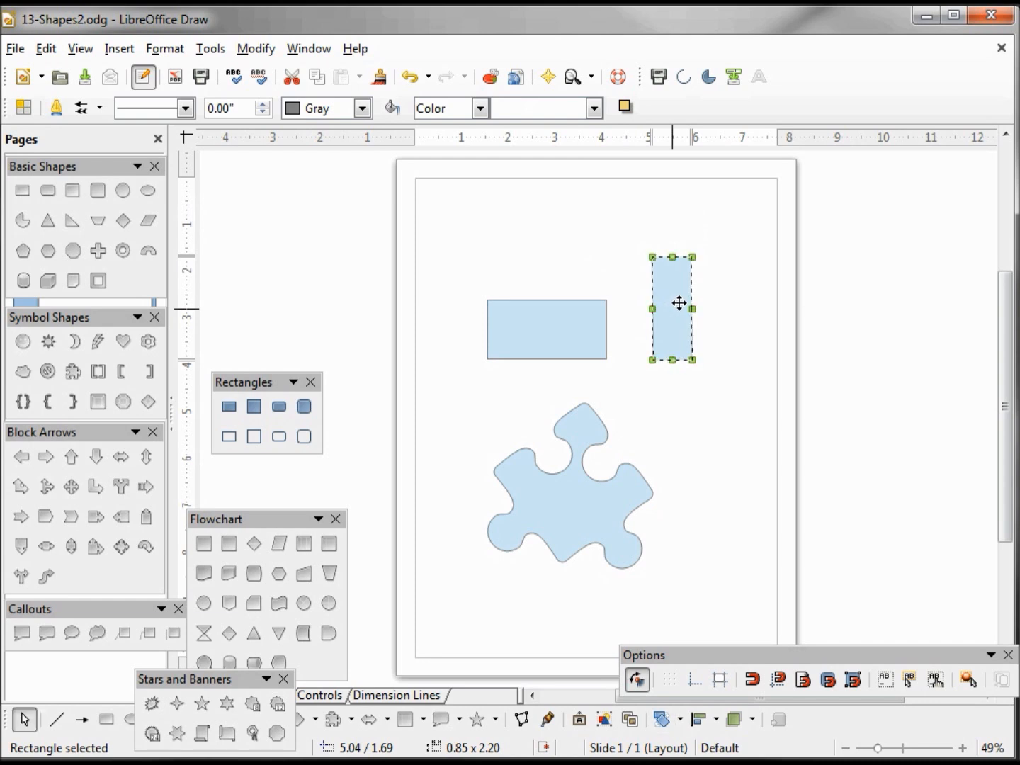
Move the narrow rectangle to the top-right corner, then select the wide rectangle and puzzle piece
drag(669, 306, 736, 261)
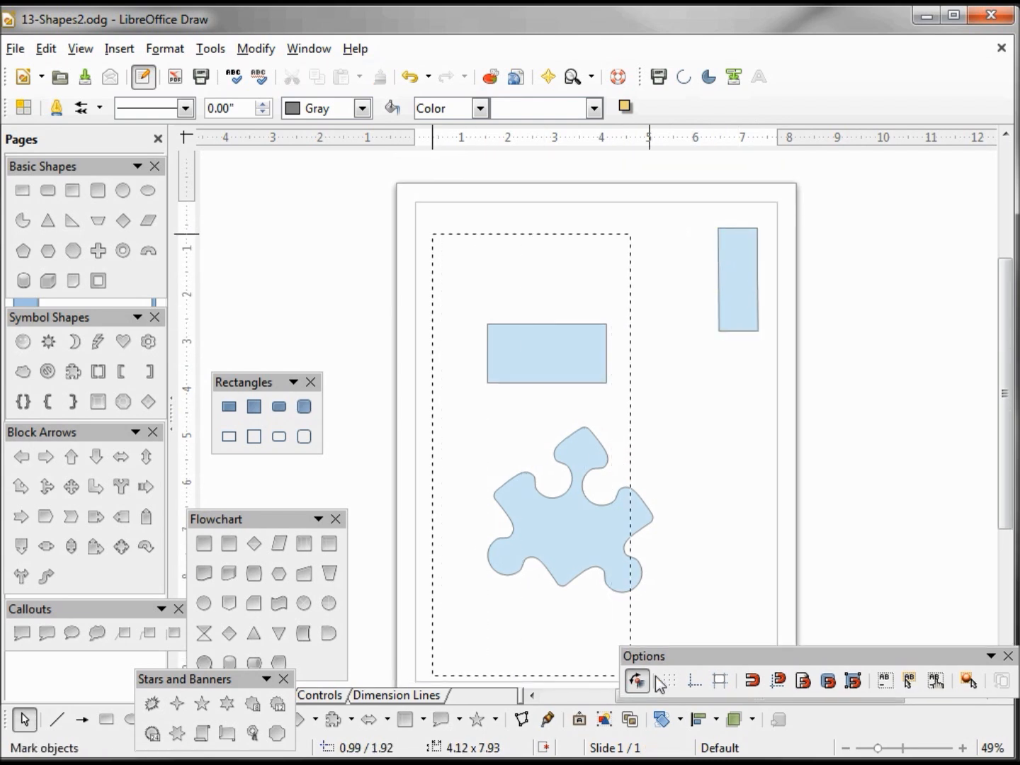
click(547, 353)
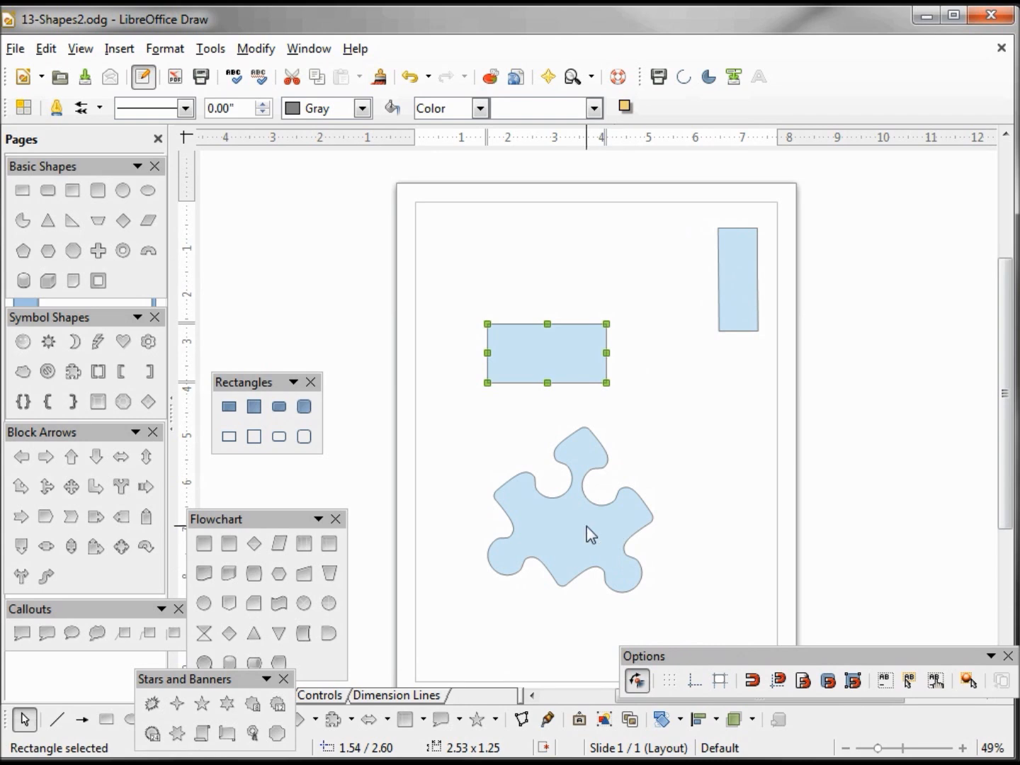
mouse_move(590, 548)
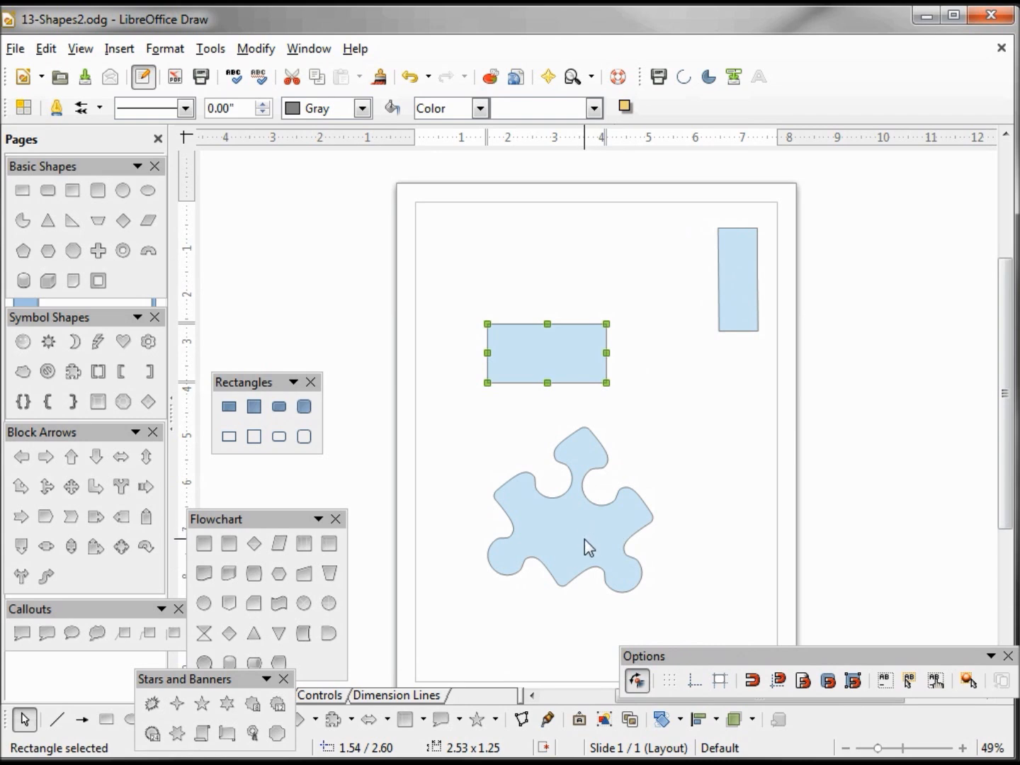
click(588, 546)
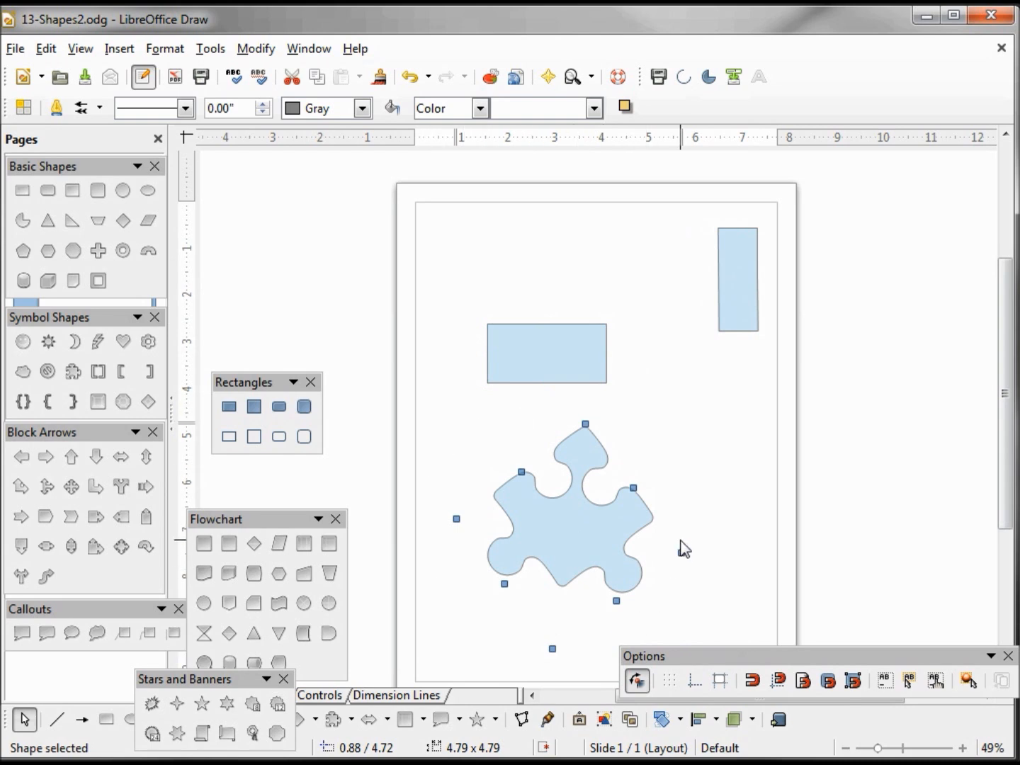
click(446, 288)
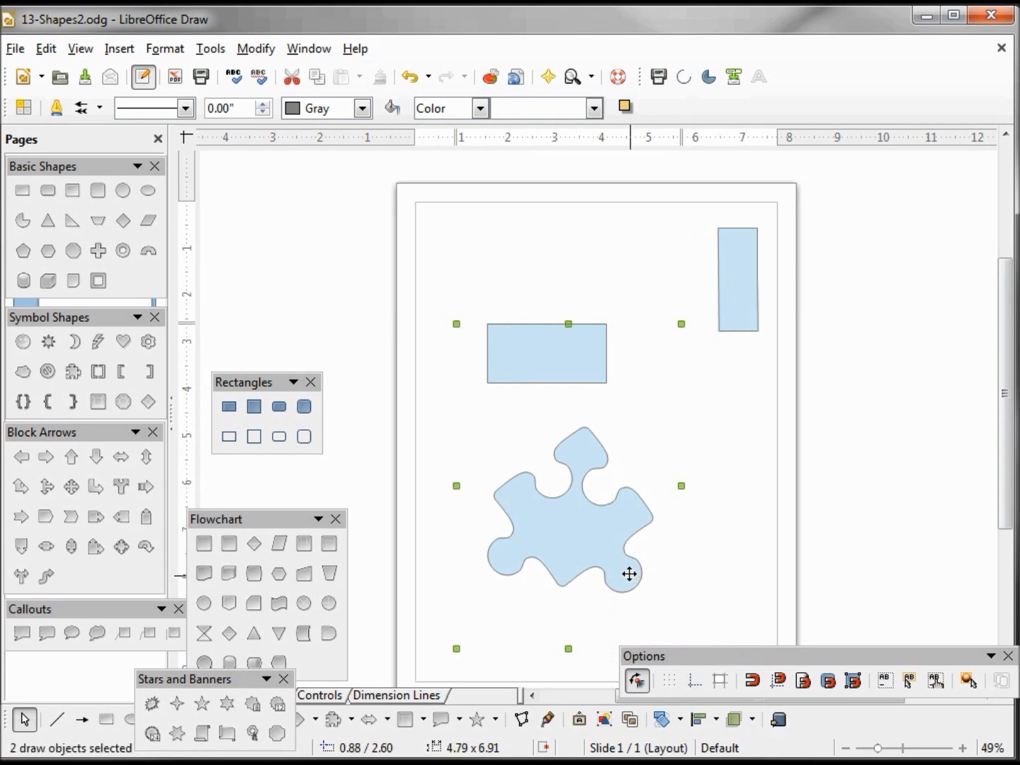
mouse_move(598, 529)
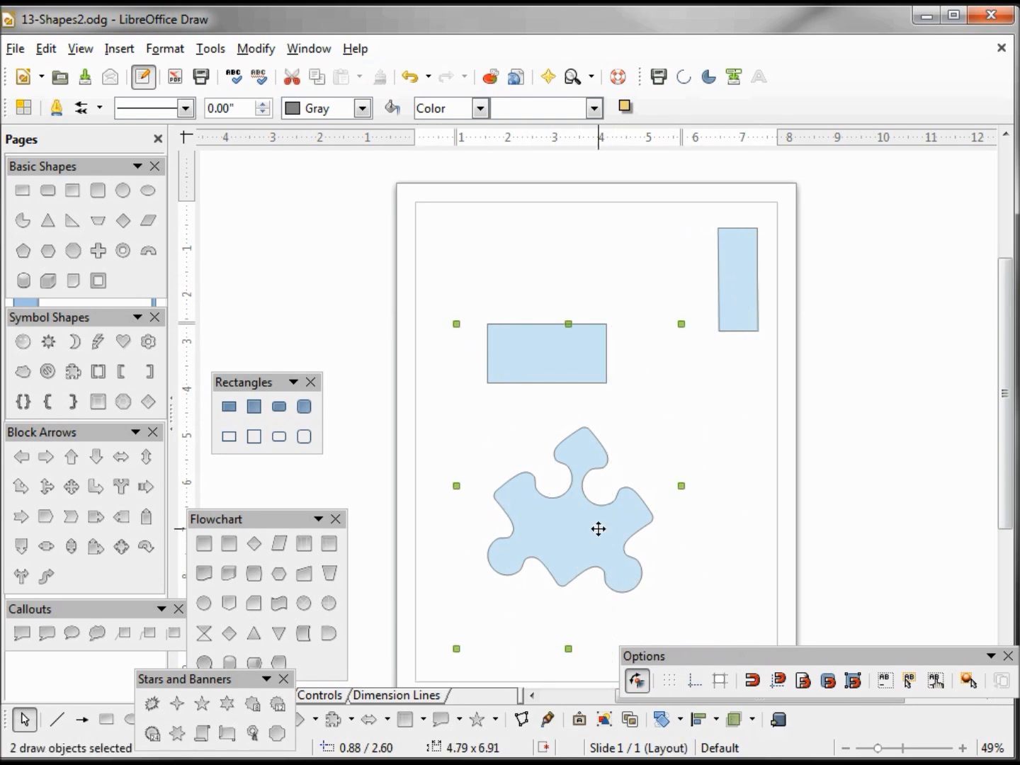
Deselect, Shift-select the wide rectangle and puzzle piece again, then deselect everything
click(523, 359)
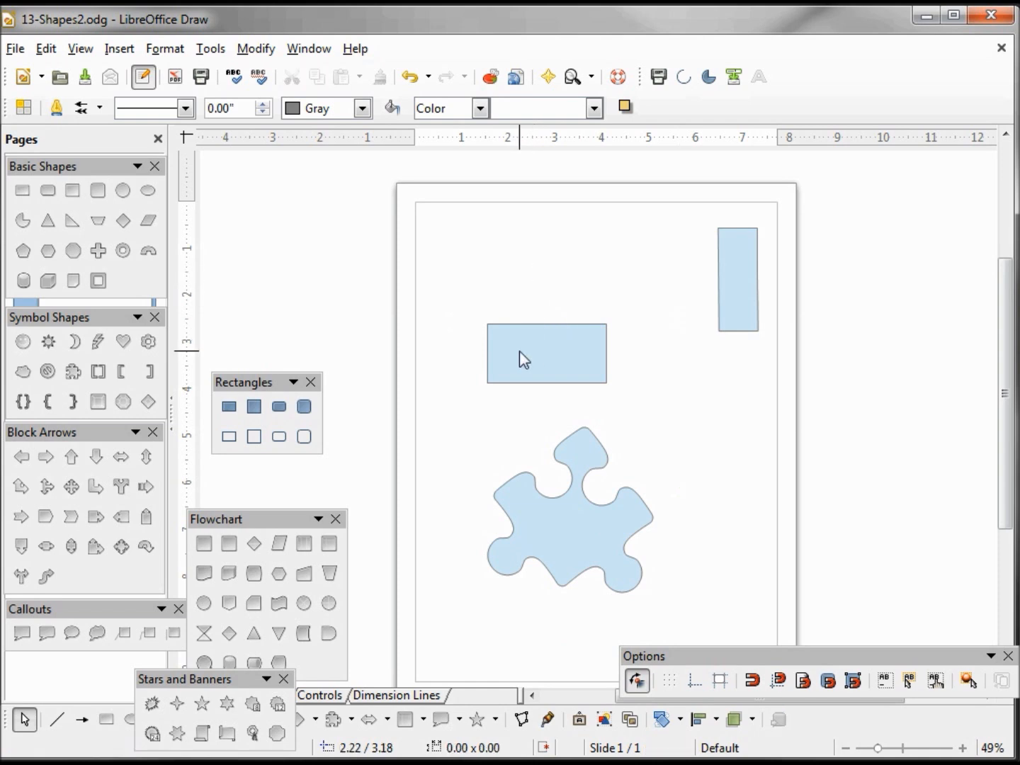
click(546, 353)
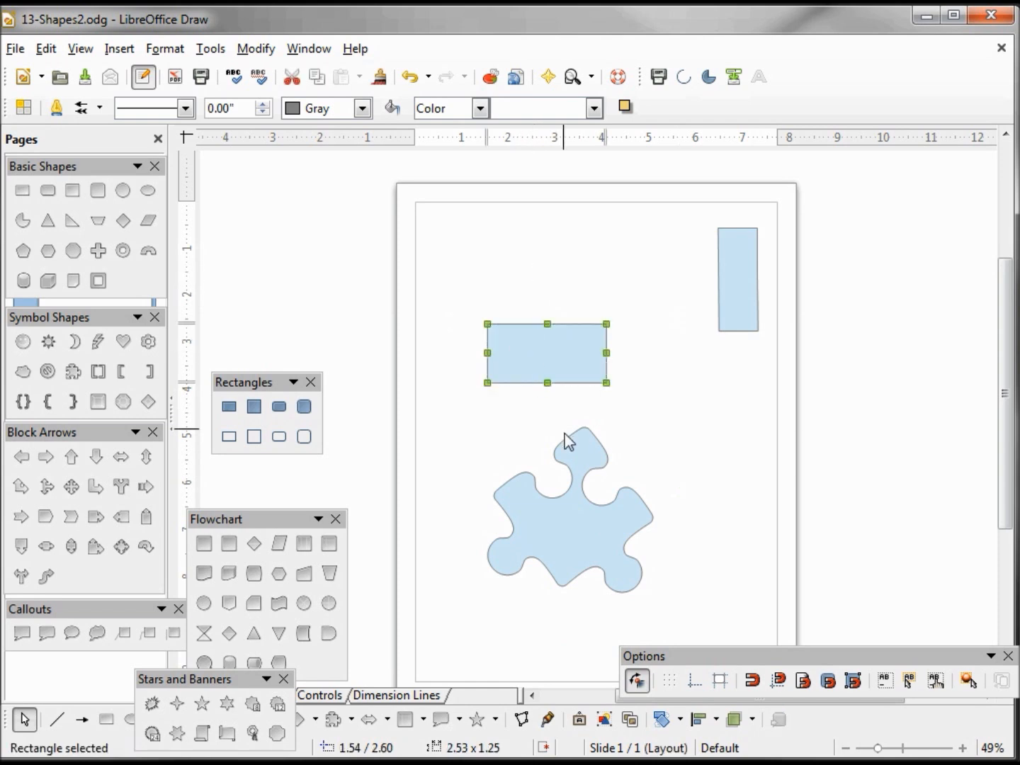
click(580, 544)
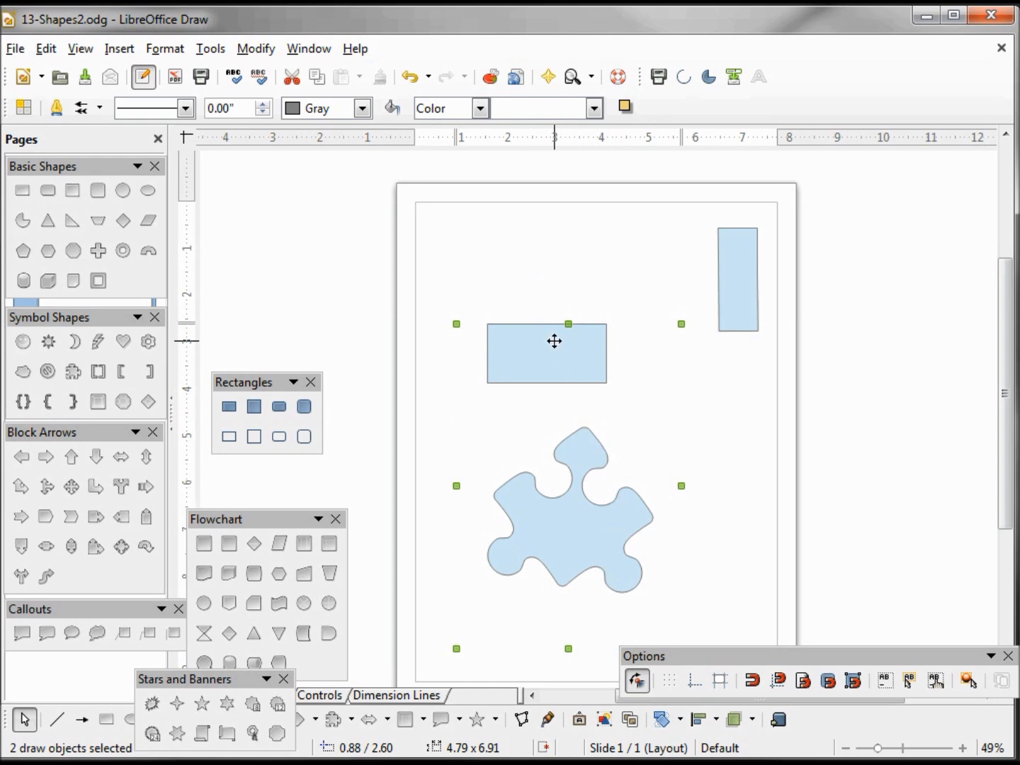
click(638, 416)
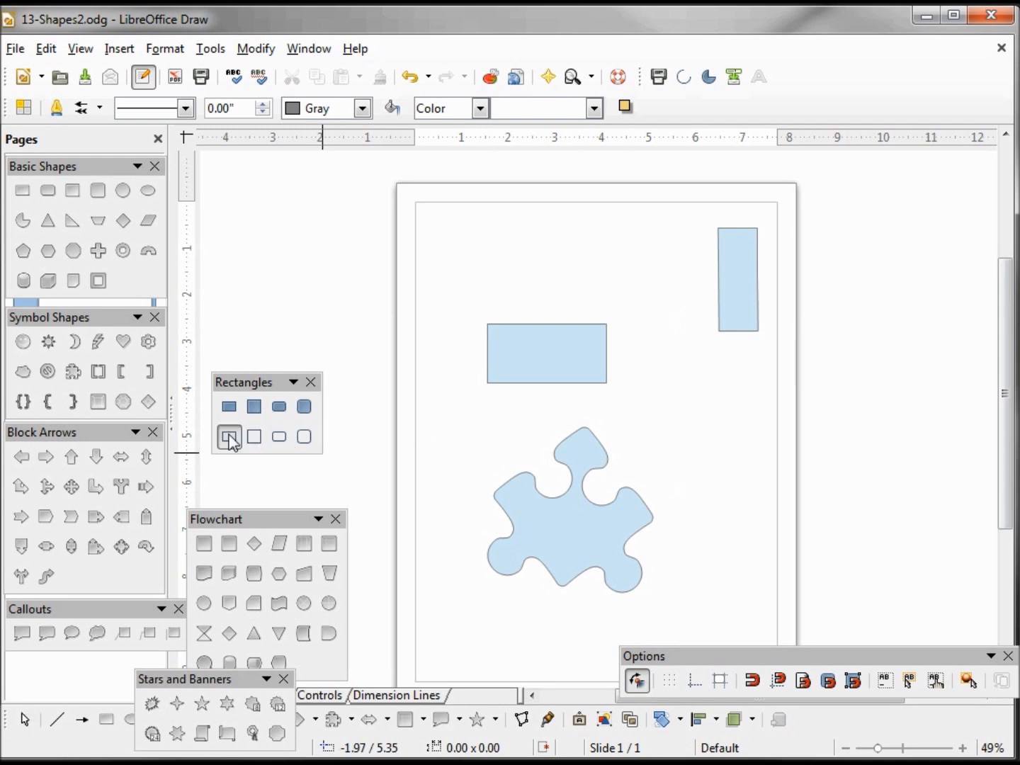
Draw a small unfilled rectangle, then select it with the wide rectangle and puzzle piece
drag(485, 421, 546, 464)
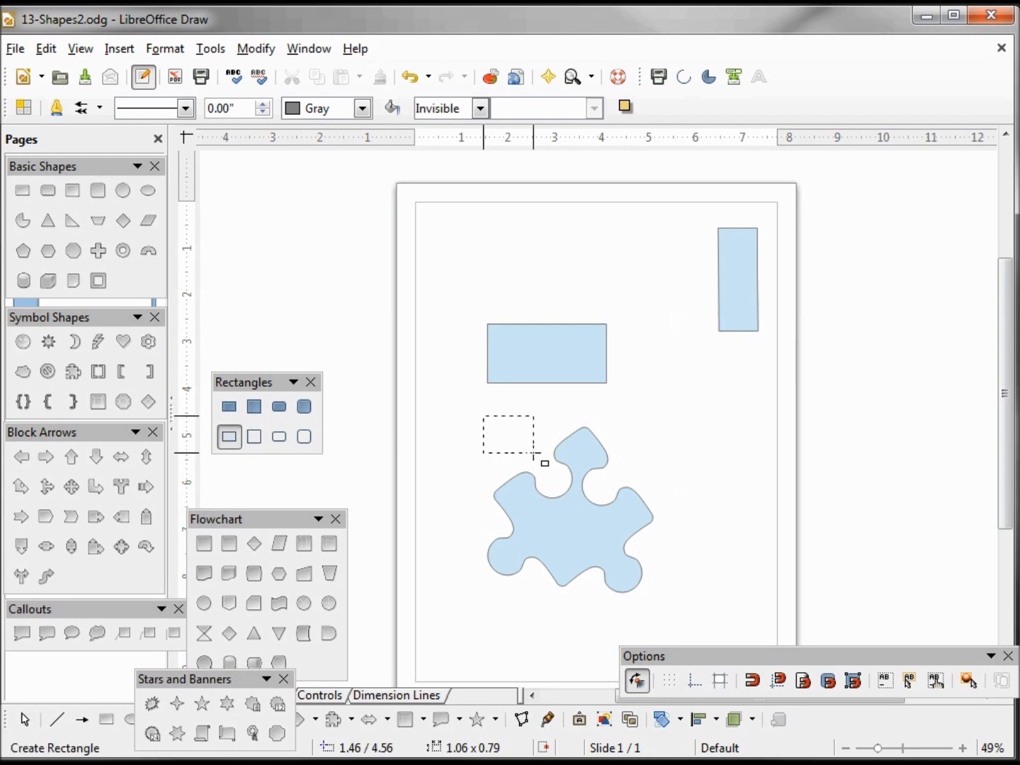
click(510, 452)
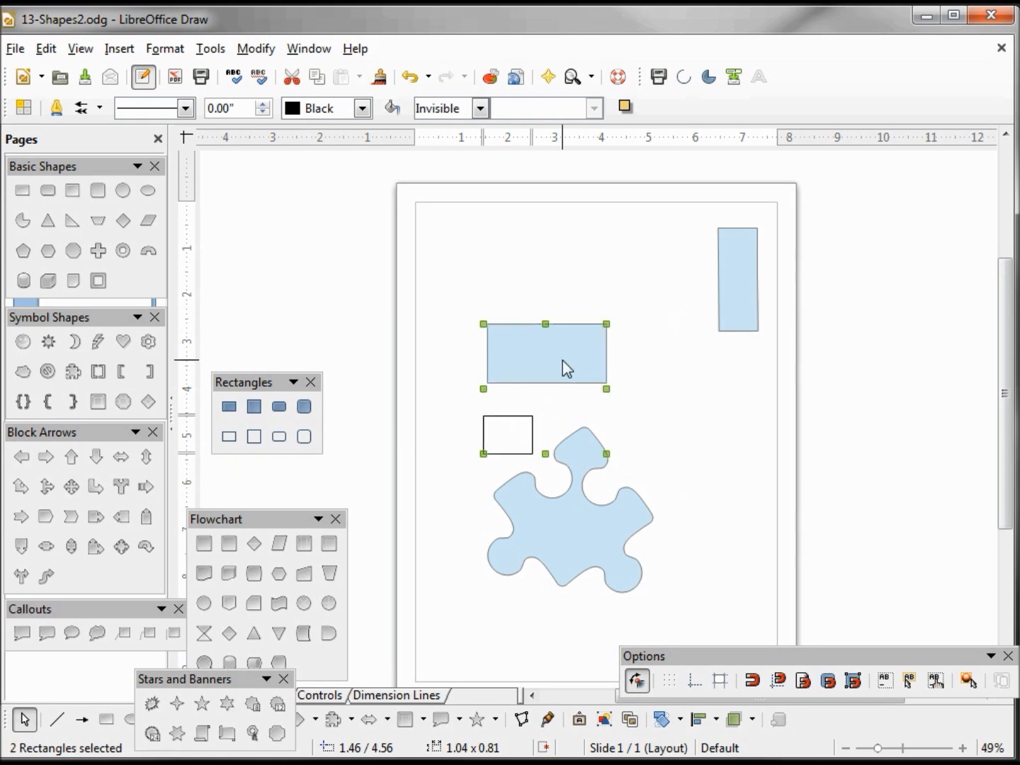
mouse_move(576, 529)
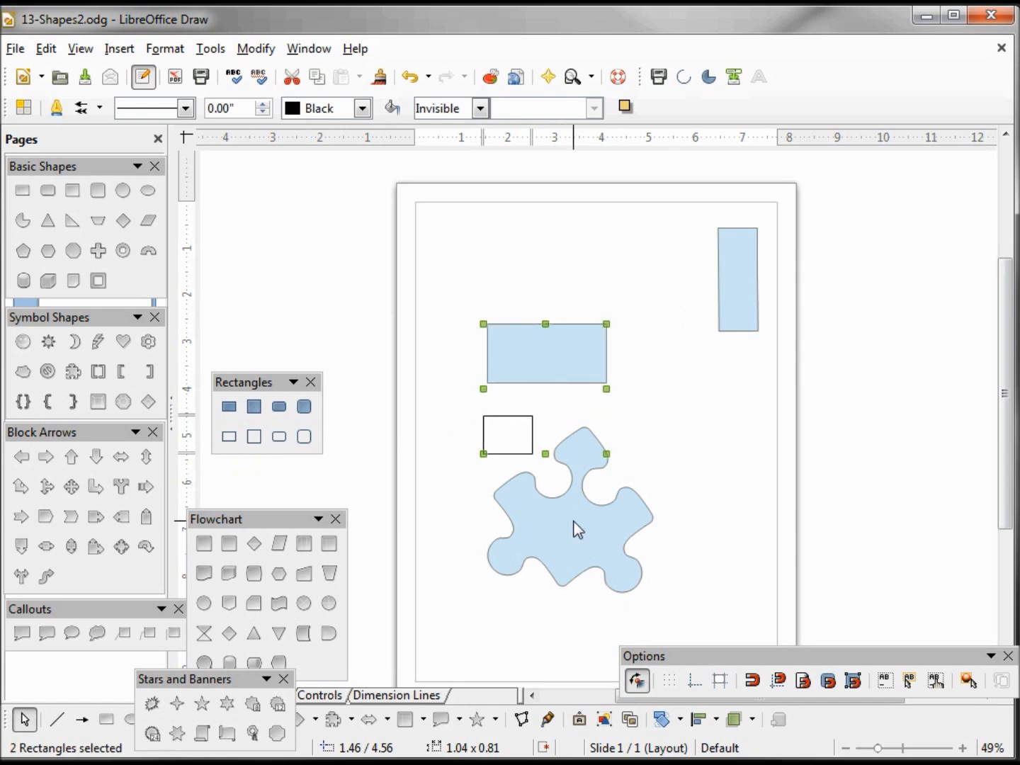
click(570, 528)
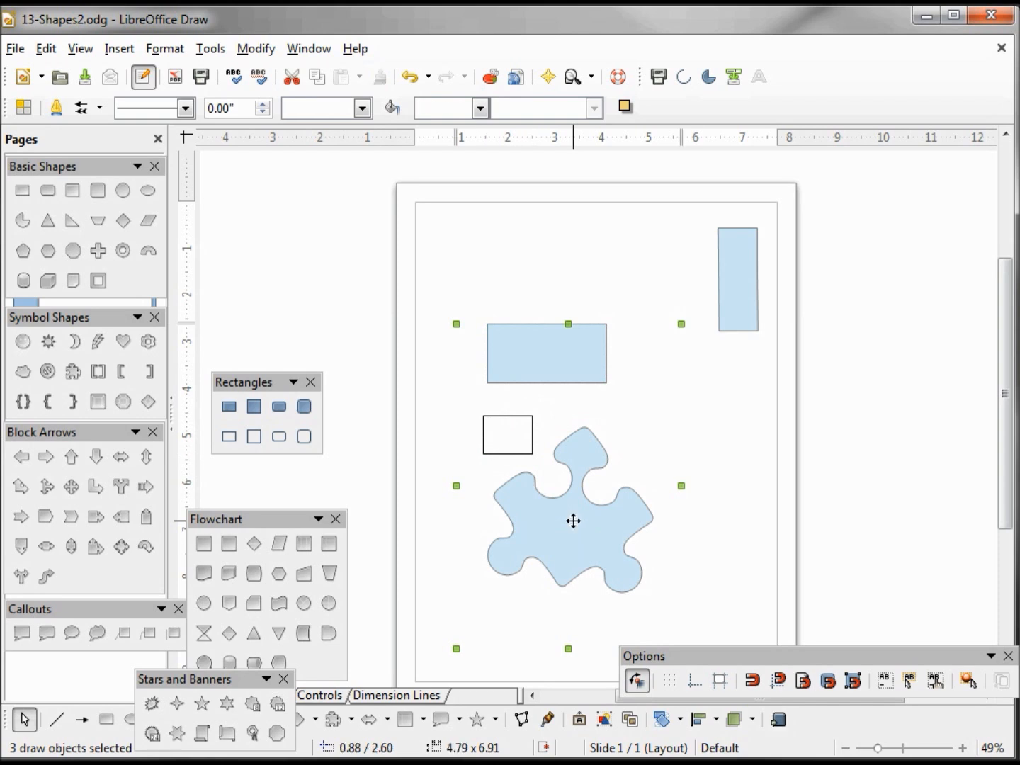
mouse_move(511, 450)
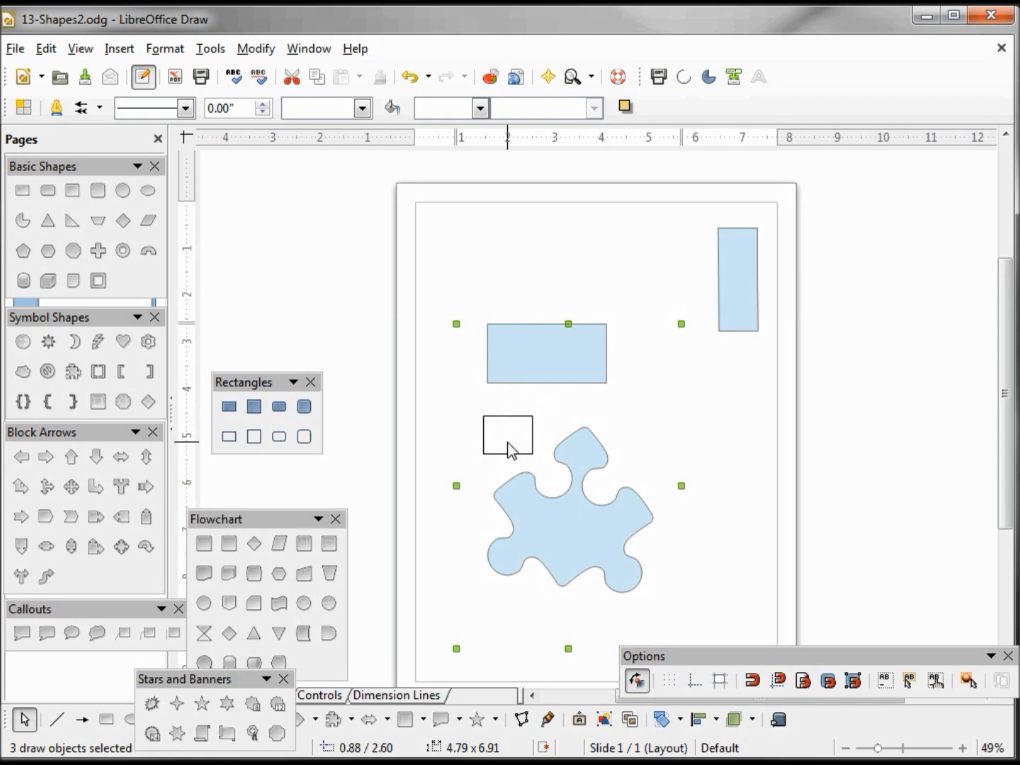
mouse_move(513, 441)
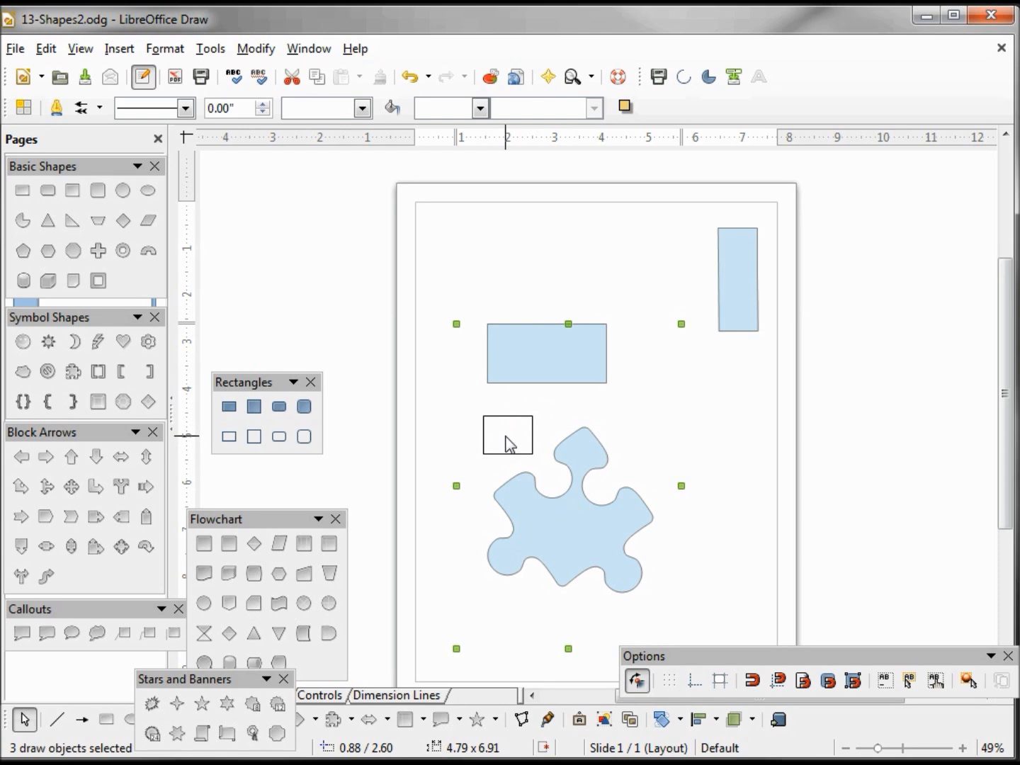
mouse_move(533, 450)
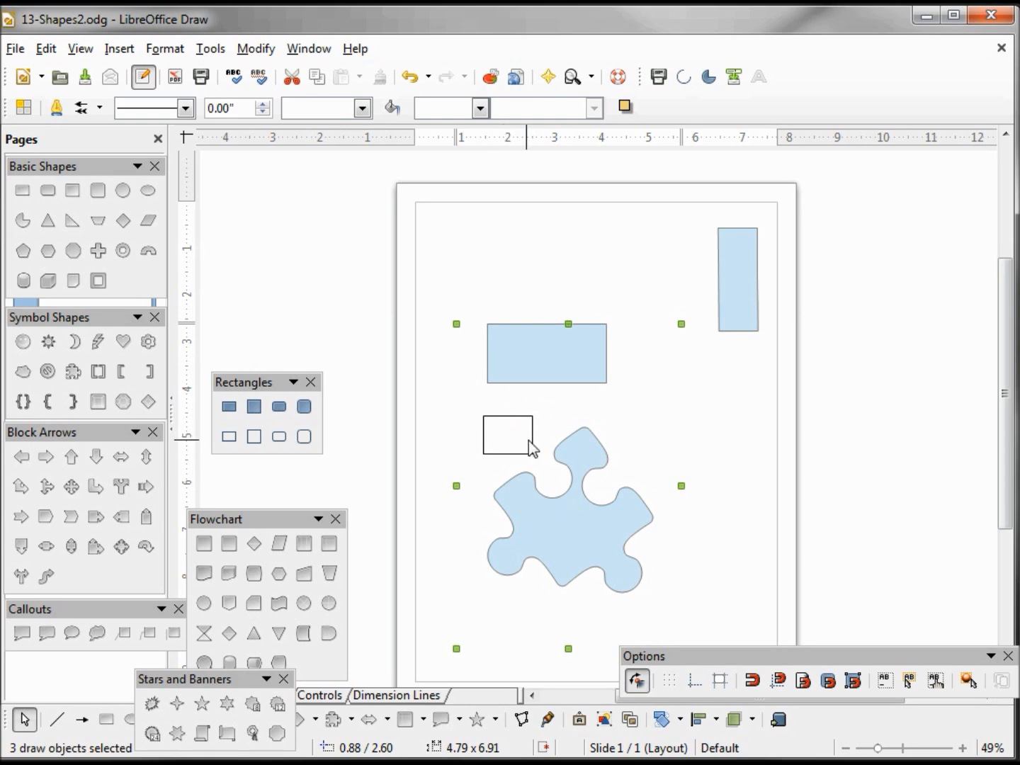
mouse_move(530, 442)
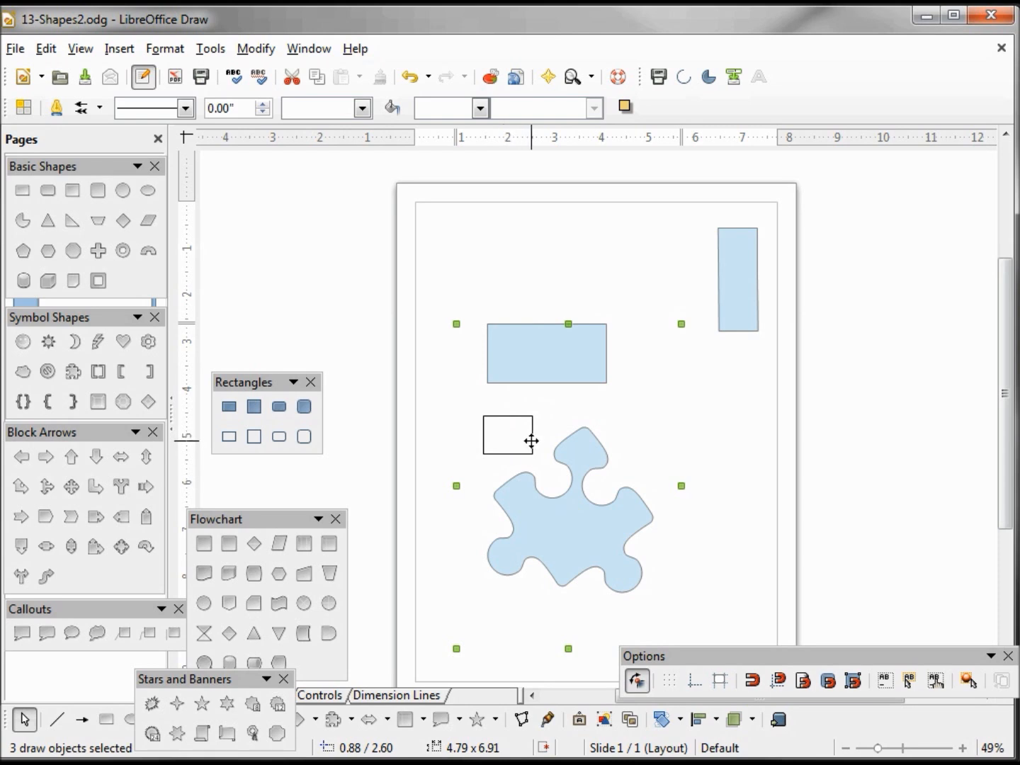
Turn the three selected shapes 90° together and drag them to the page bottom
click(663, 719)
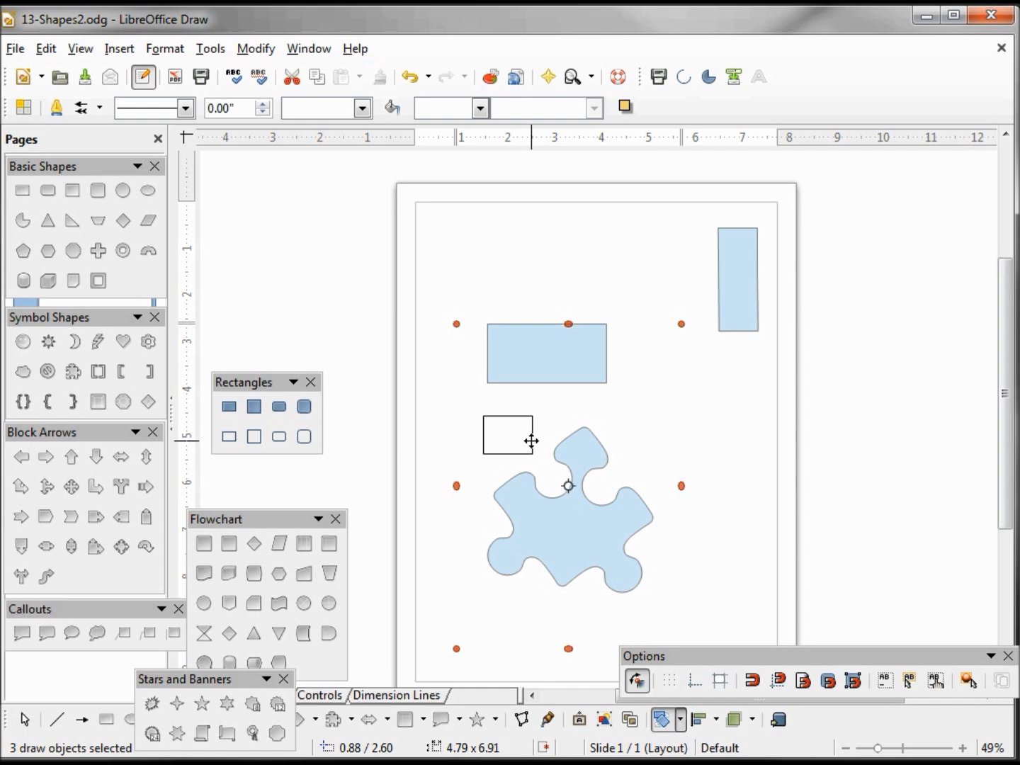
mouse_move(643, 436)
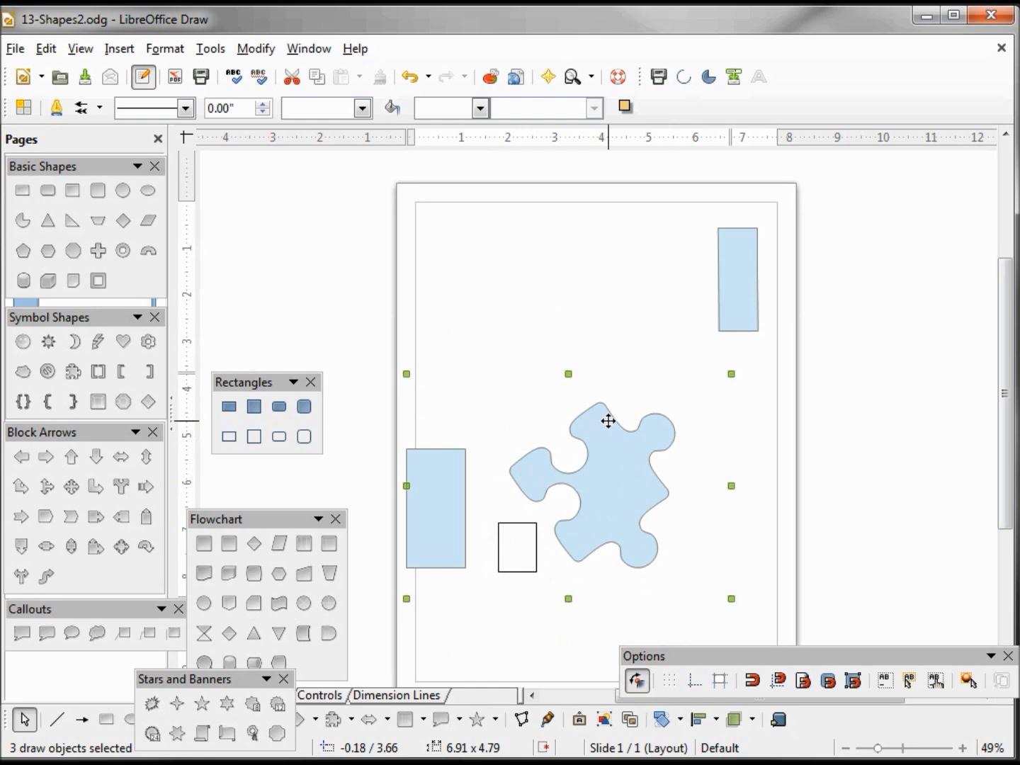
drag(608, 420, 652, 430)
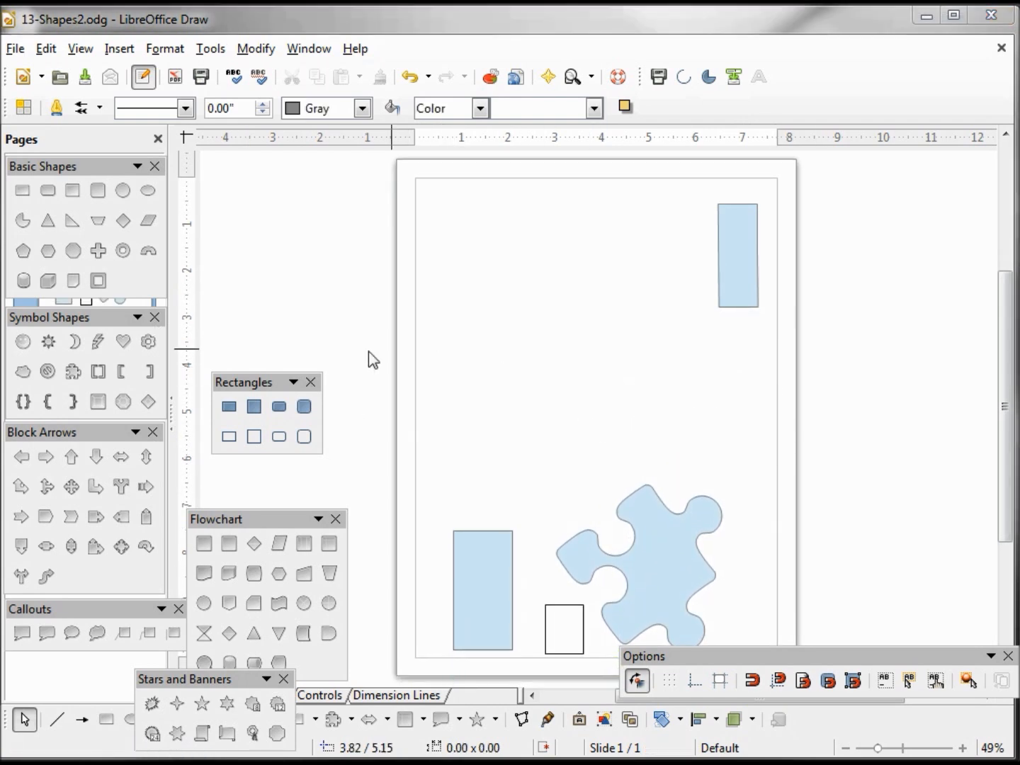
Draw a narrow upright rectangle near the top left and place a first tilted copy
click(228, 406)
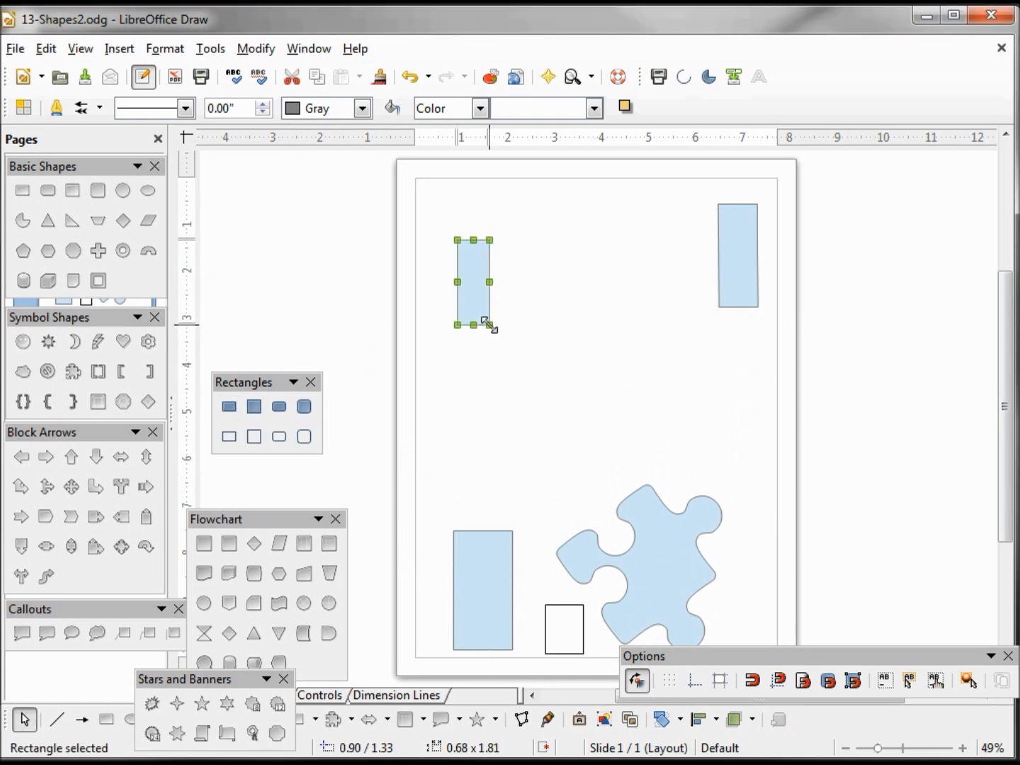
click(473, 282)
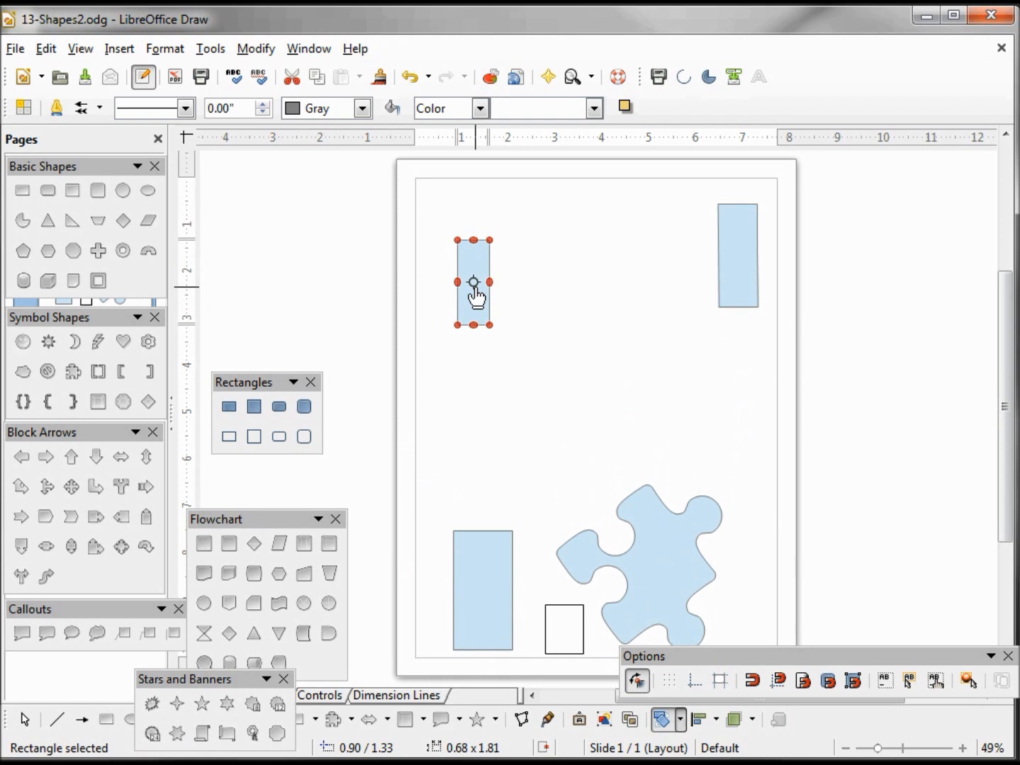
mouse_move(491, 339)
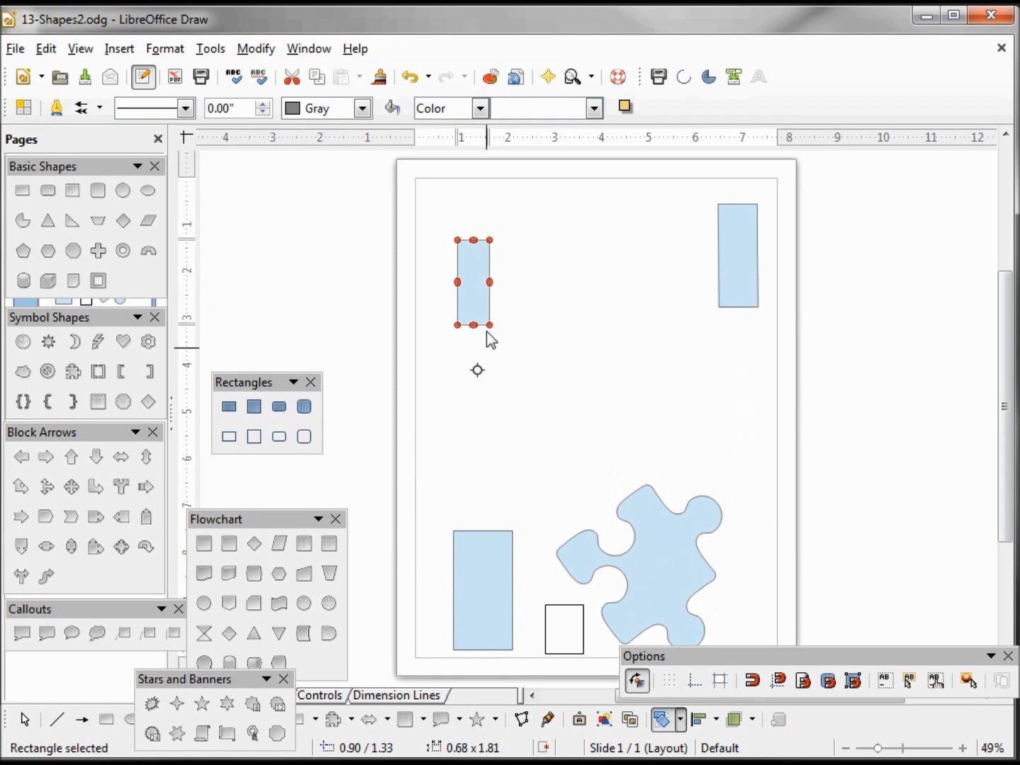
mouse_move(495, 256)
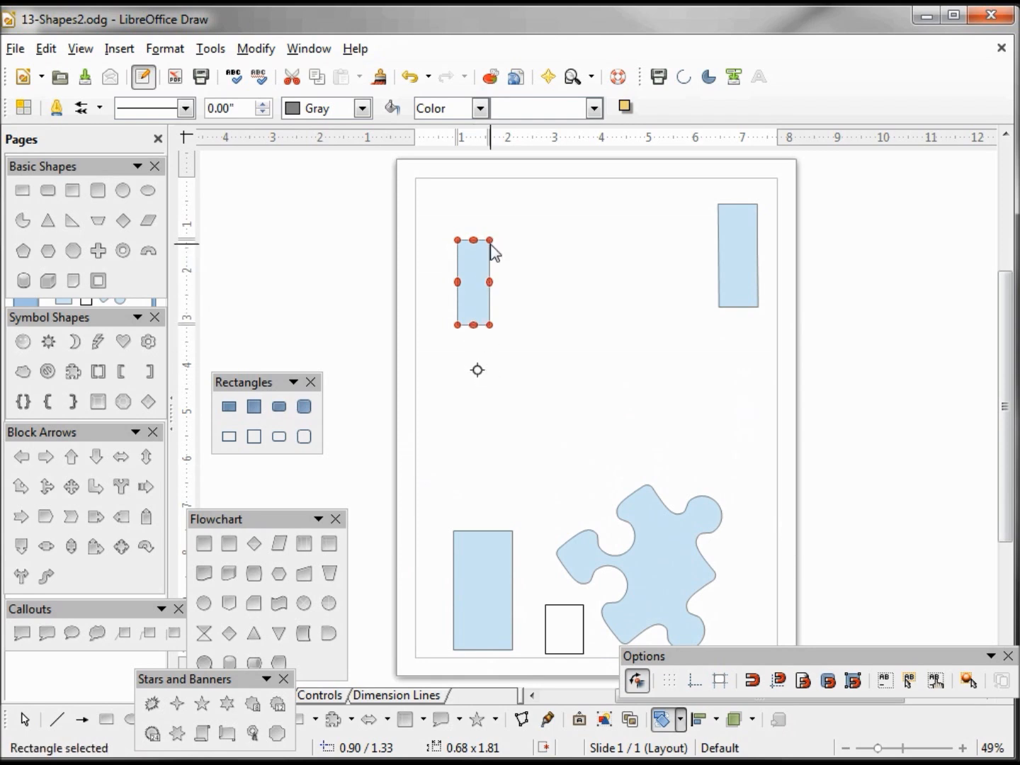
drag(489, 255, 535, 283)
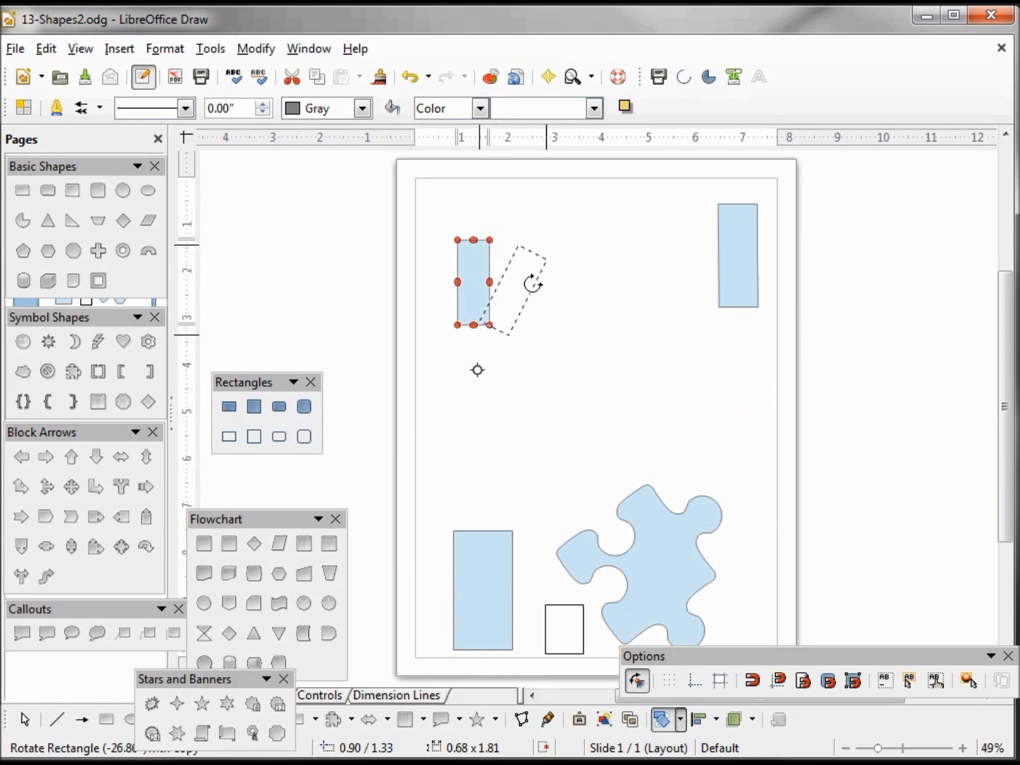
drag(535, 284, 549, 255)
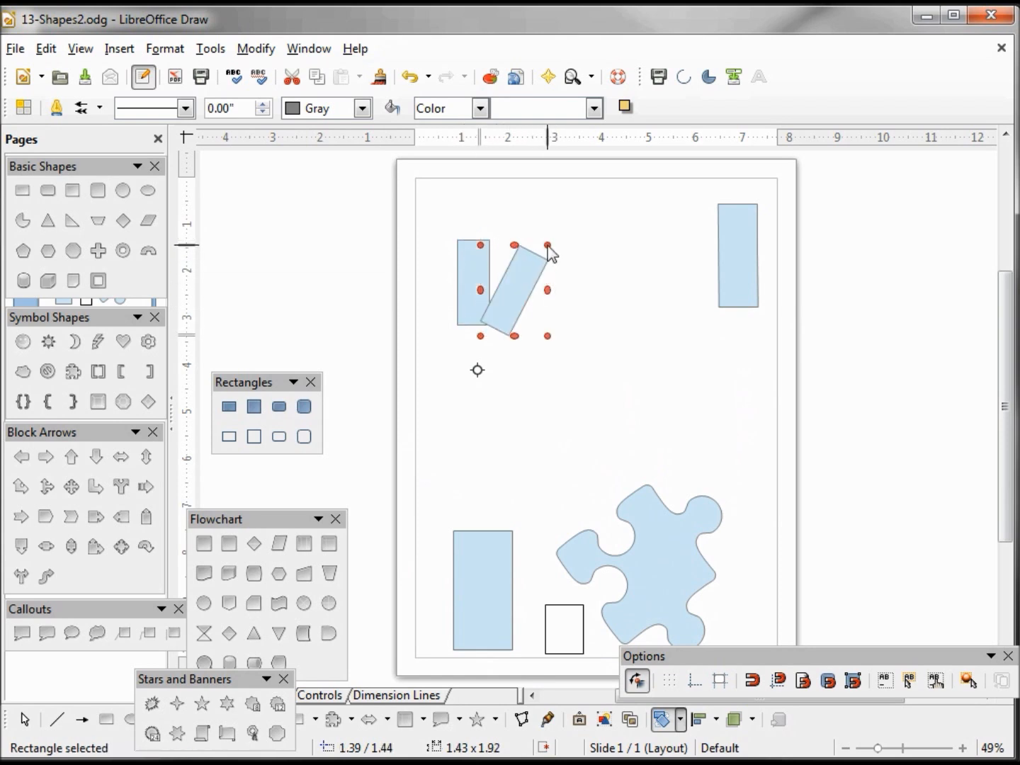
Add three increasingly tilted copies, the last nearly horizontal, and reselect the original
drag(549, 248, 578, 301)
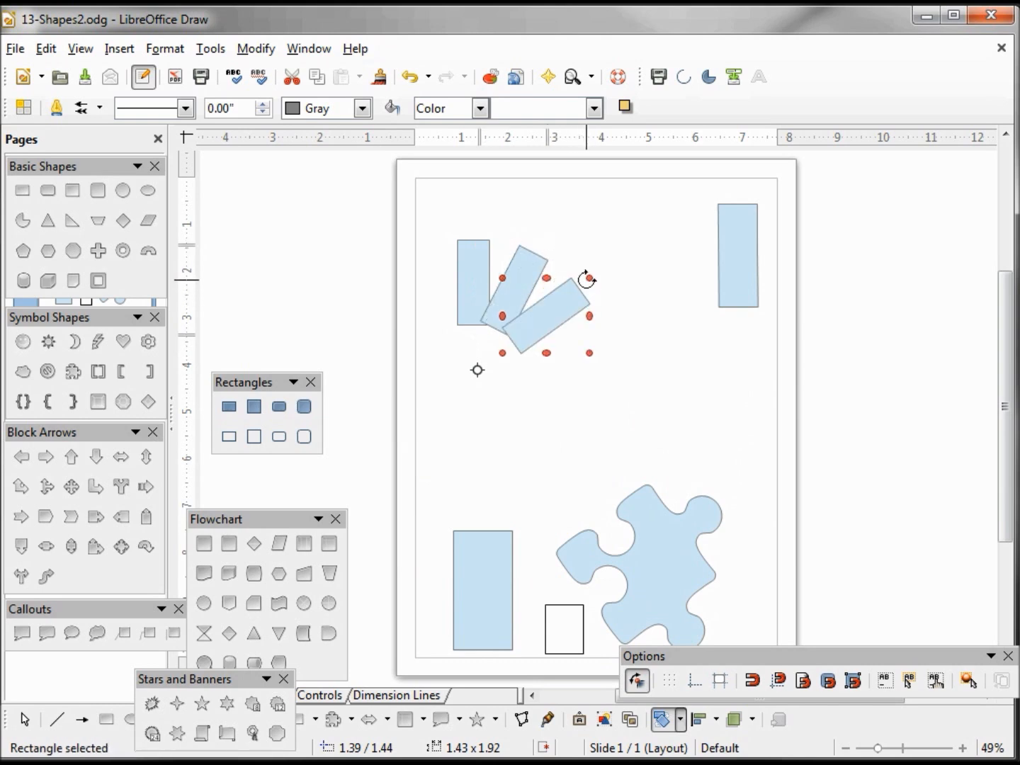
drag(586, 279, 607, 317)
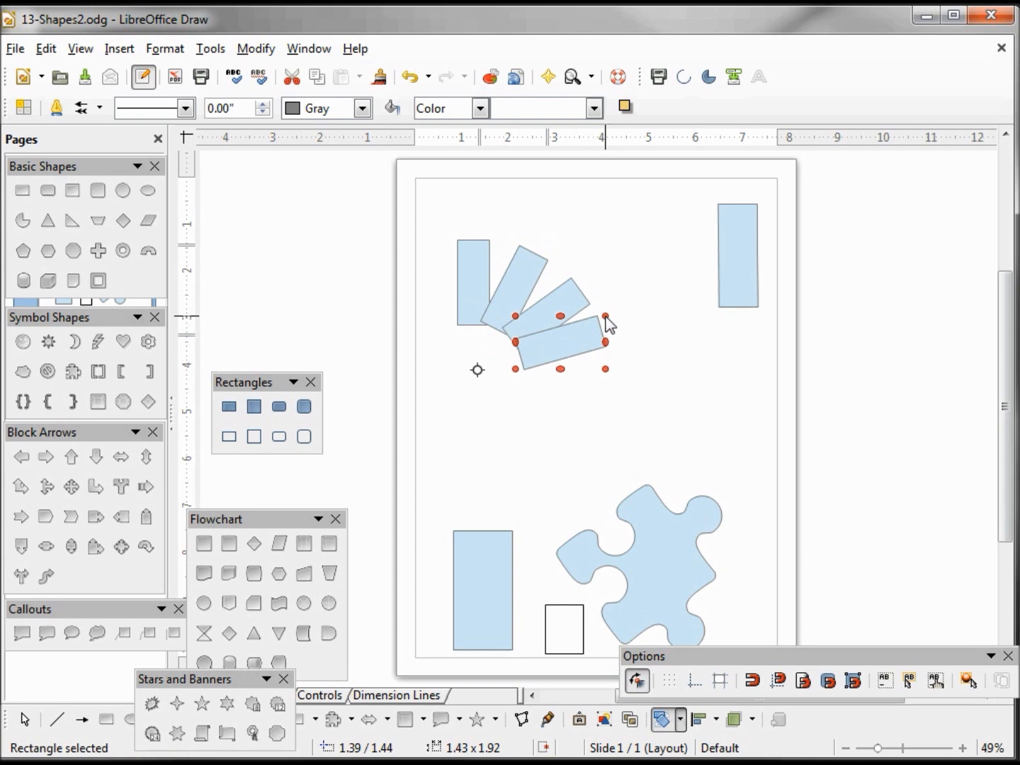
drag(605, 317, 611, 357)
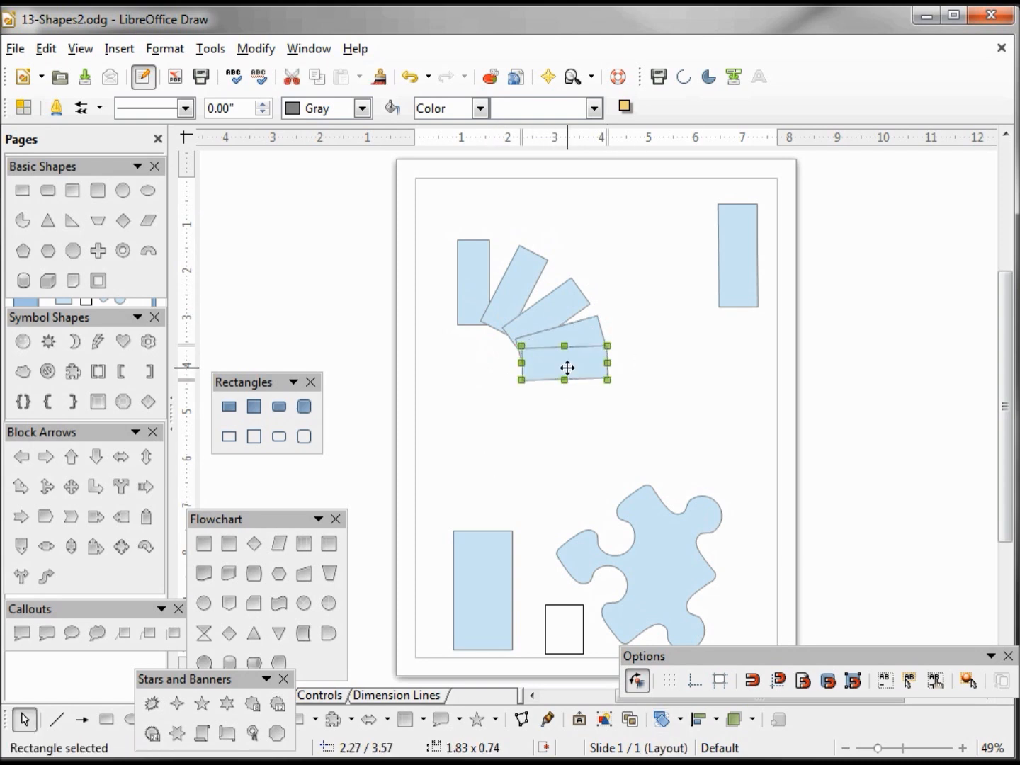
drag(565, 366, 473, 282)
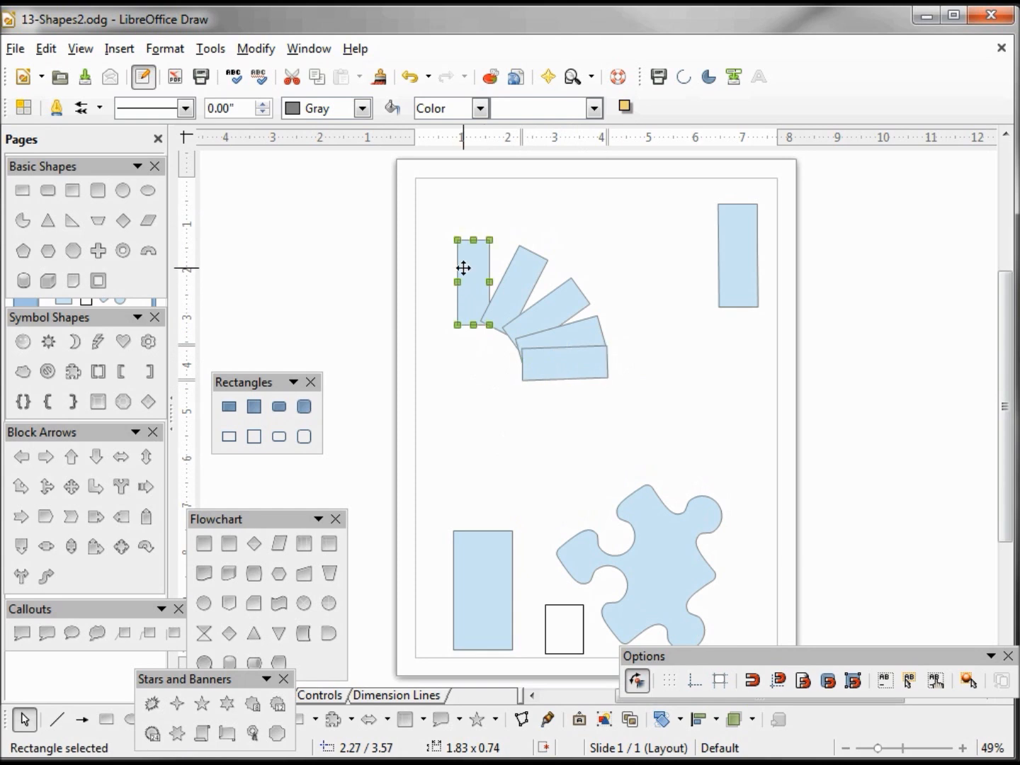
Add a tilted copy, a horizontal copy closing the fan, and an upright copy below
click(472, 282)
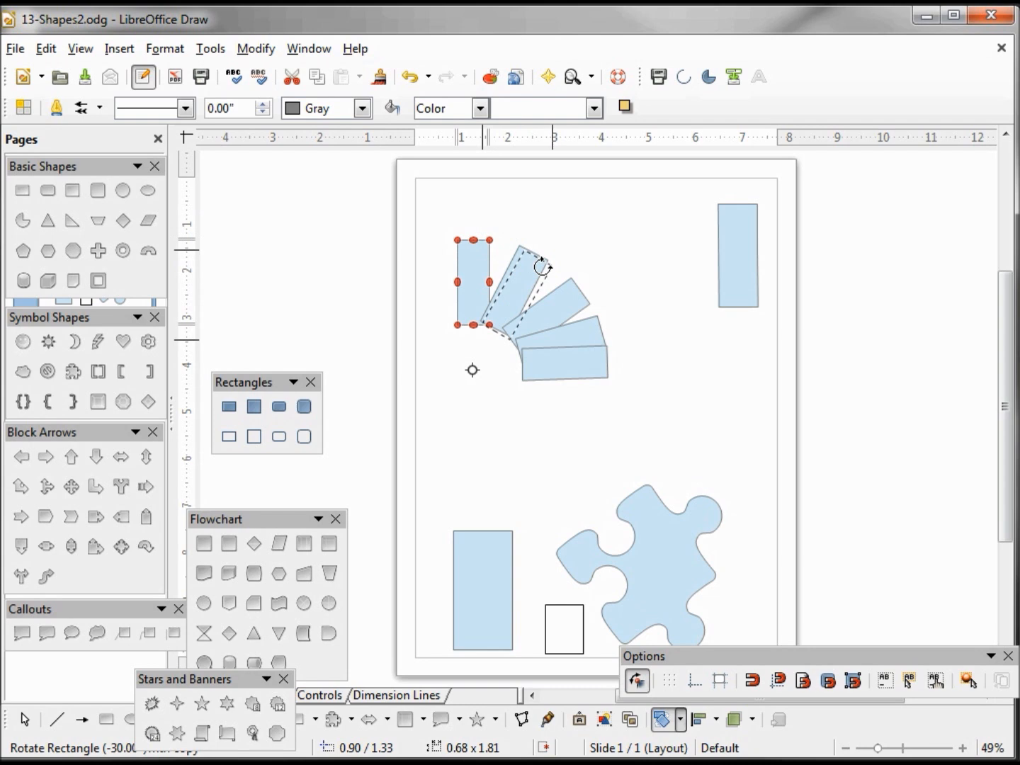
drag(542, 265, 581, 329)
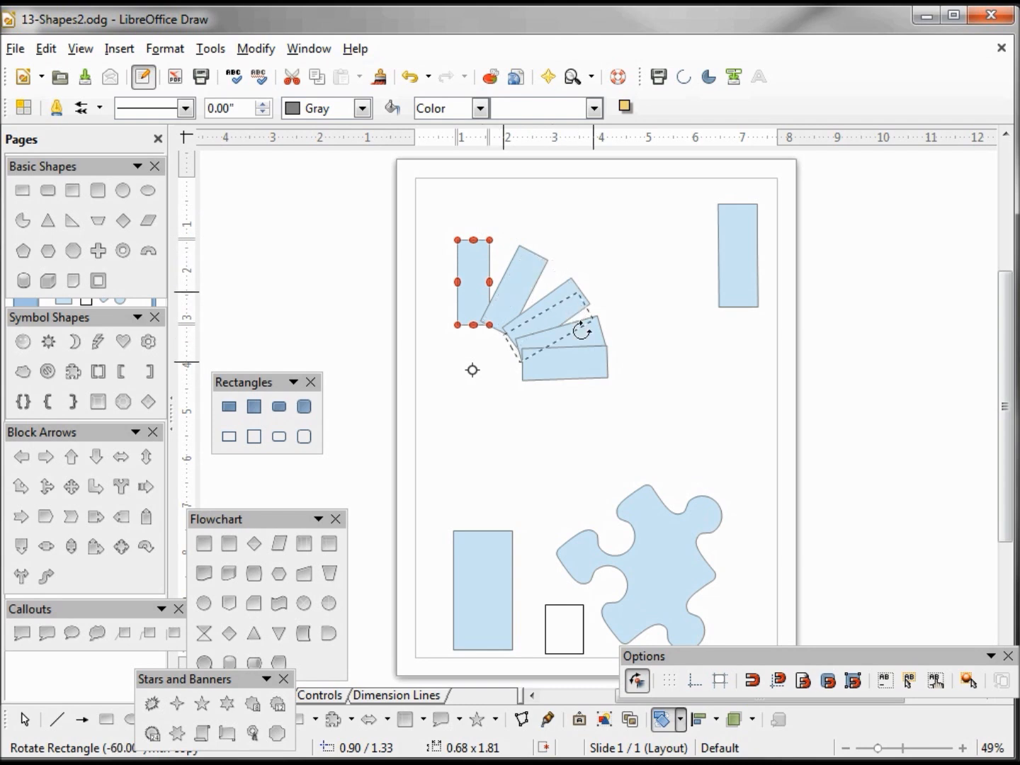
drag(581, 328, 597, 379)
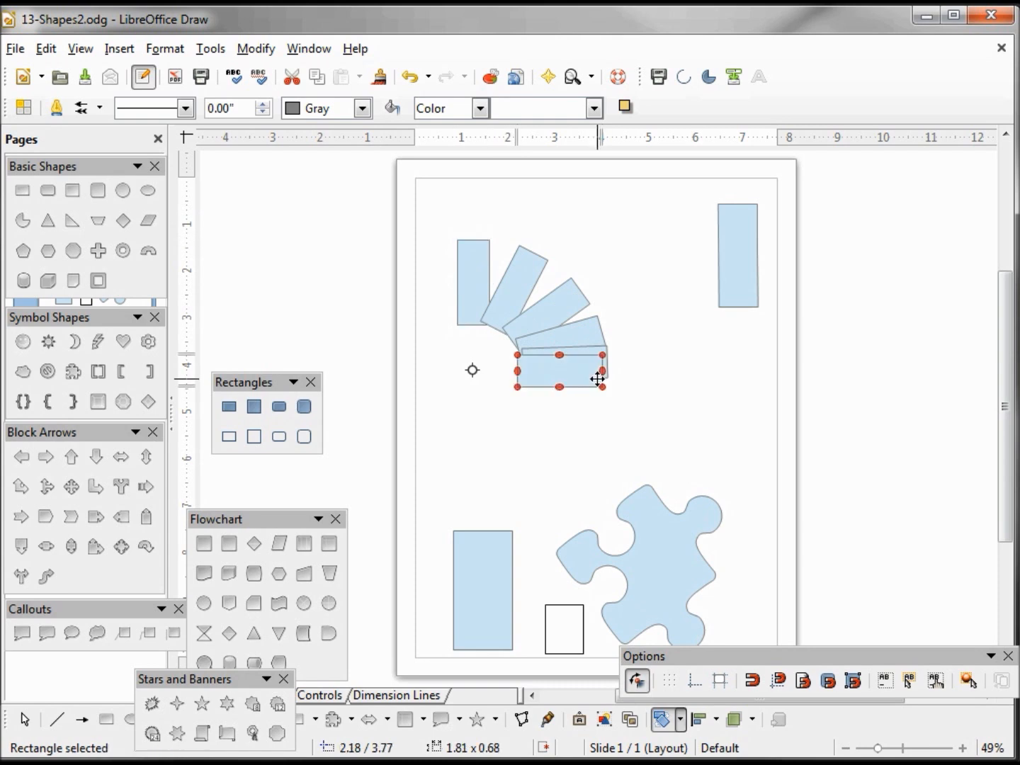
mouse_move(602, 401)
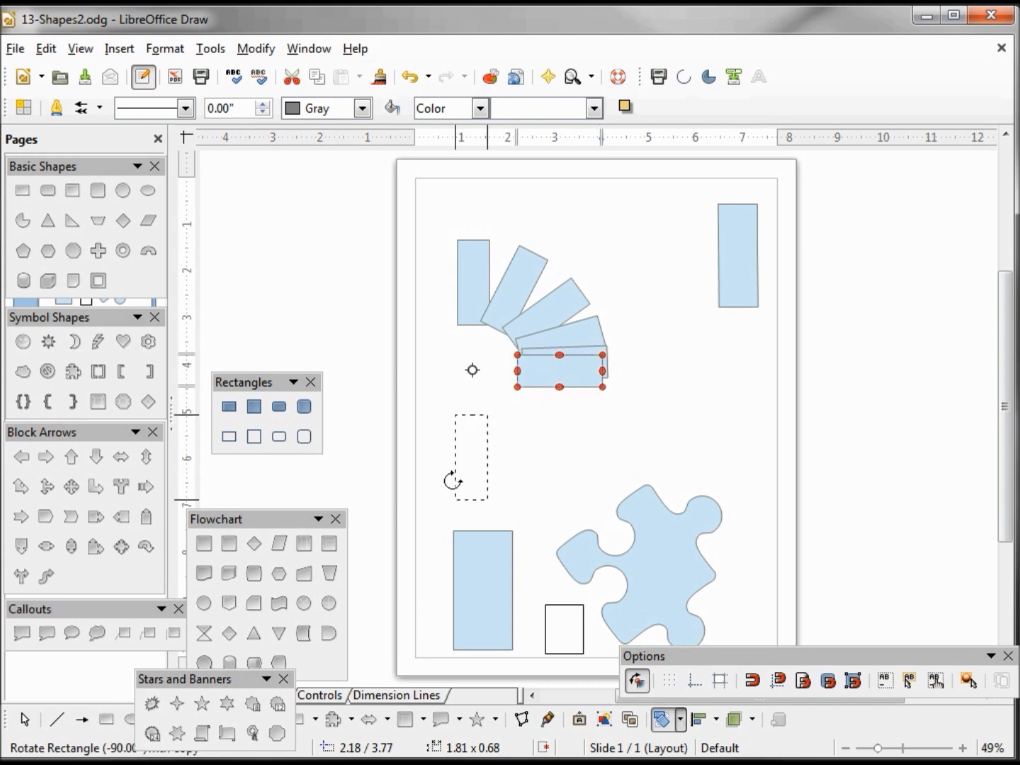
drag(560, 369, 472, 457)
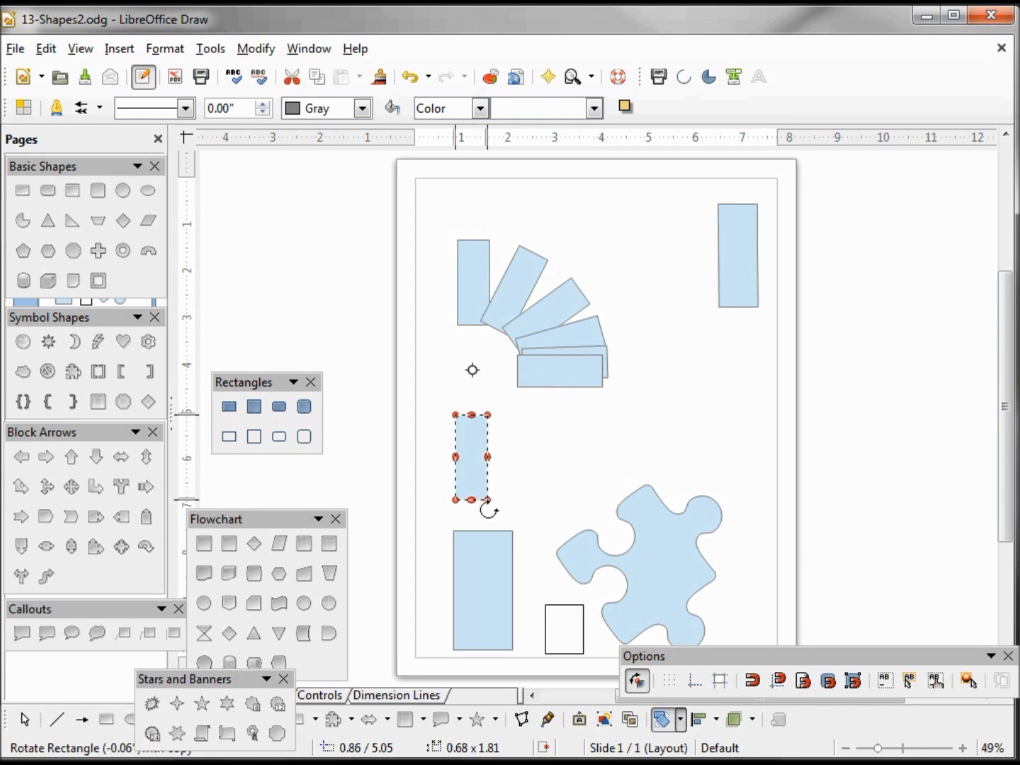
drag(489, 510, 617, 413)
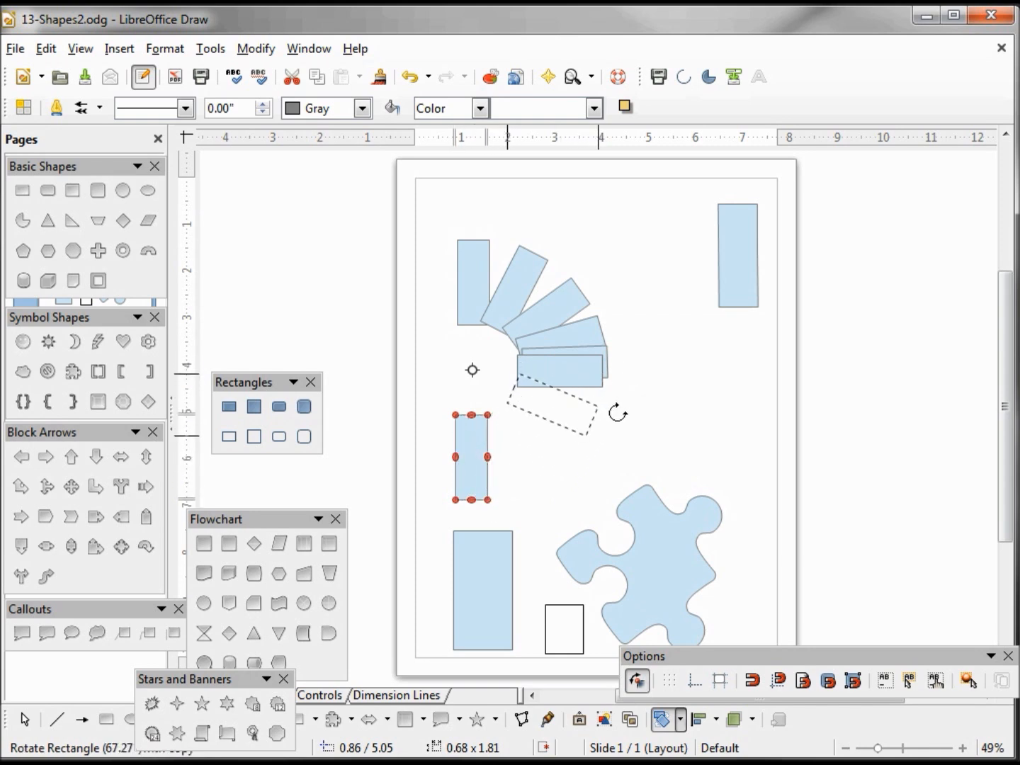